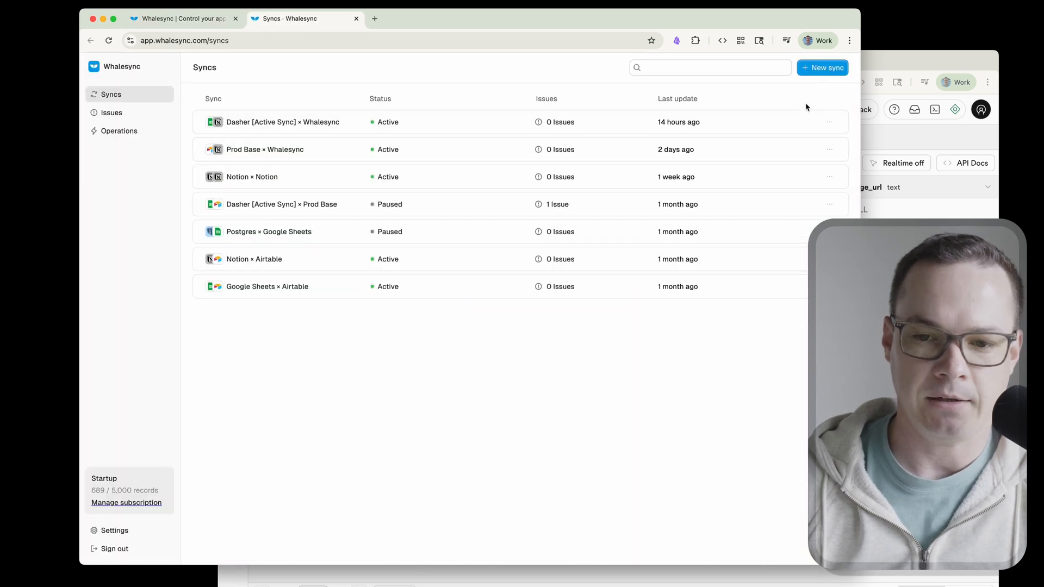
# Start a new sync with Supabase authorized, using the Eleventy Directory Site project.
pyautogui.click(822, 68)
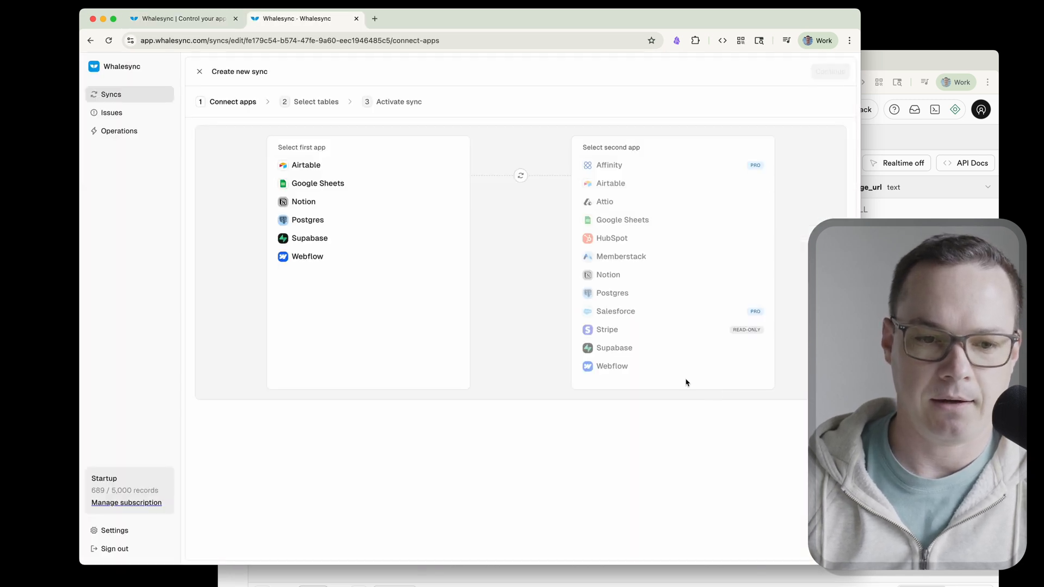
pyautogui.click(310, 238)
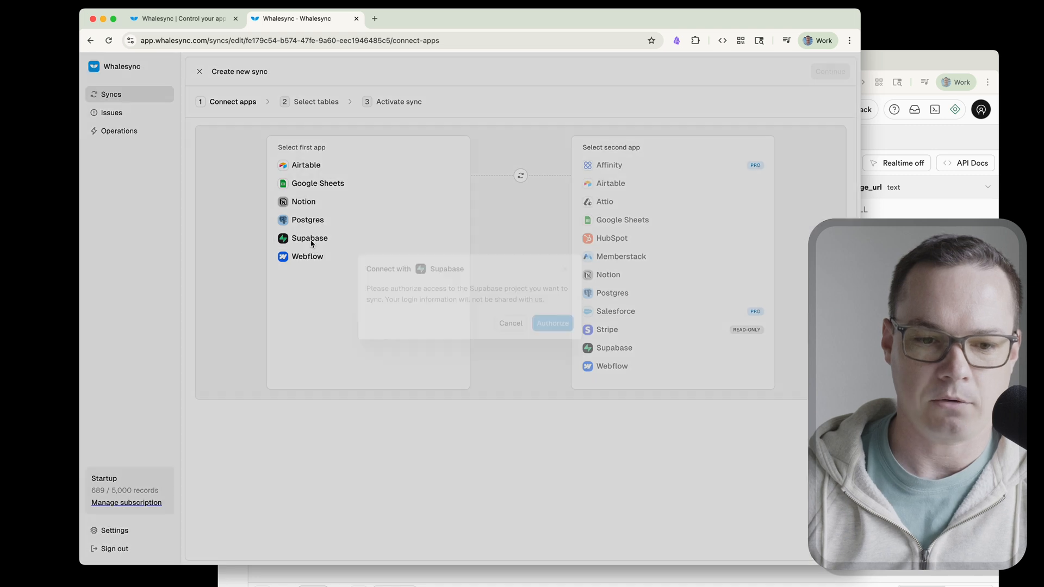
pyautogui.click(552, 323)
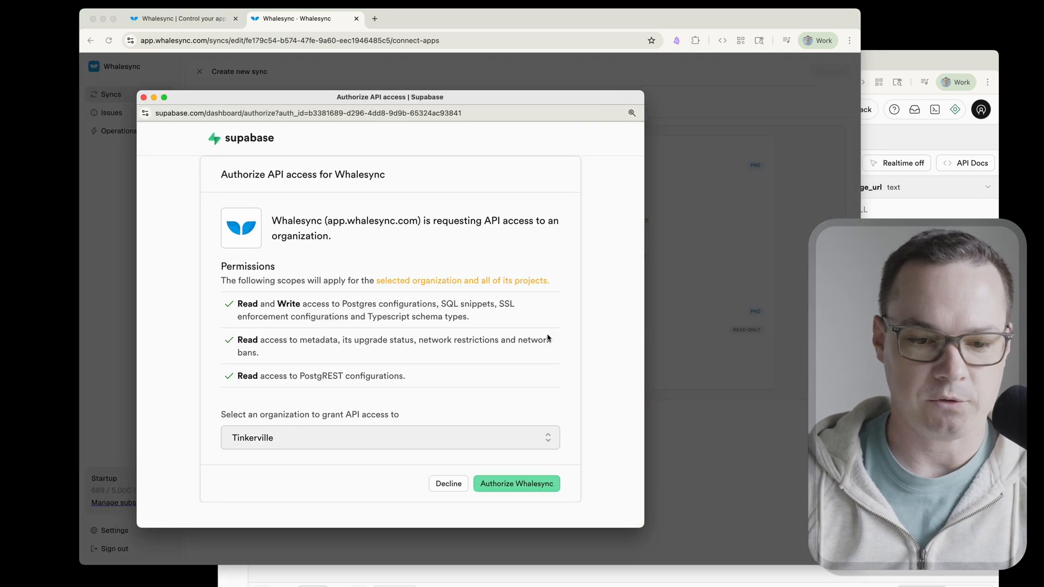
pyautogui.click(516, 483)
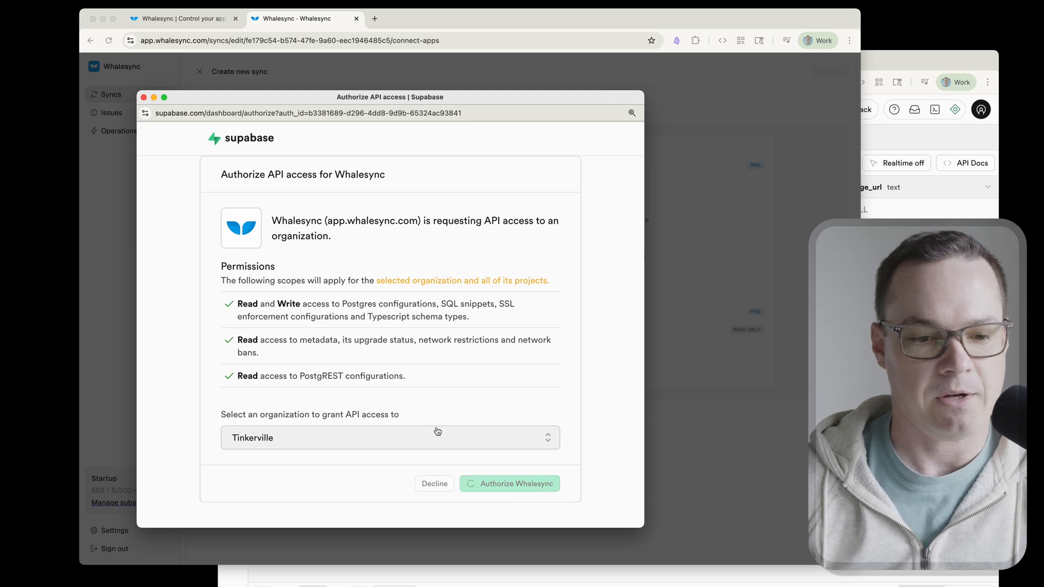
pyautogui.click(514, 483)
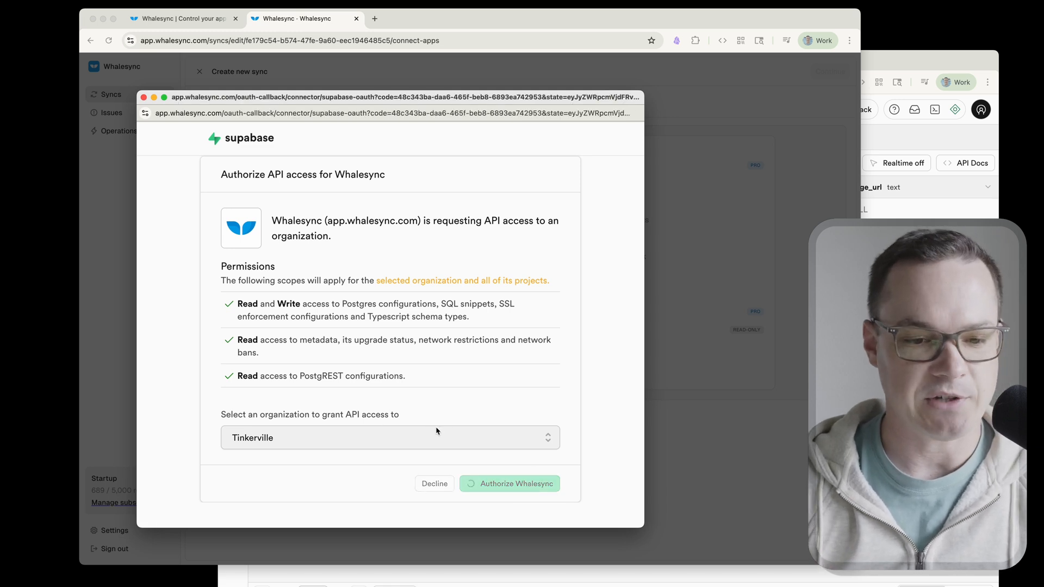
pyautogui.click(509, 484)
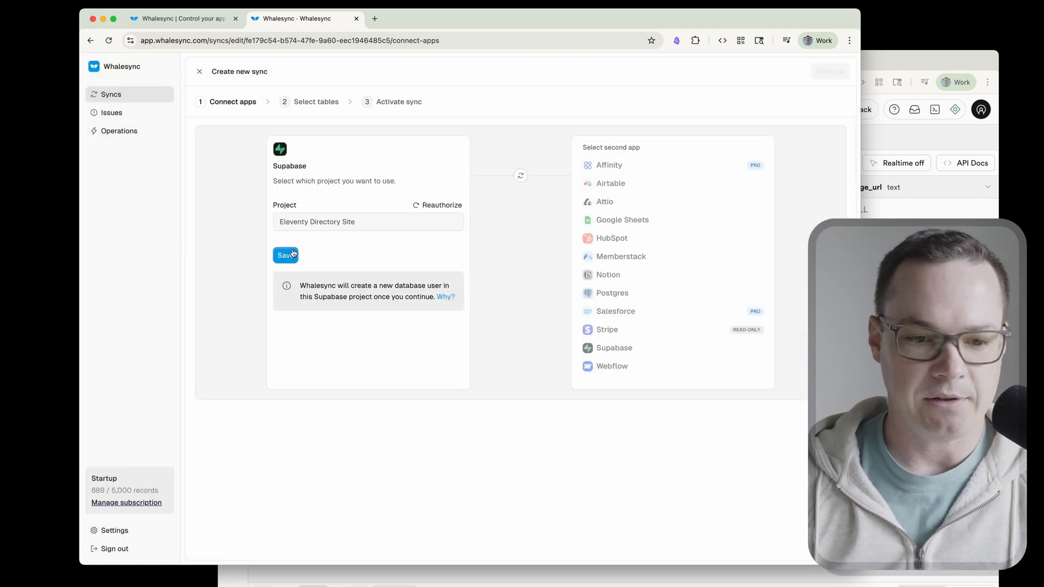
pyautogui.moveTo(330, 249)
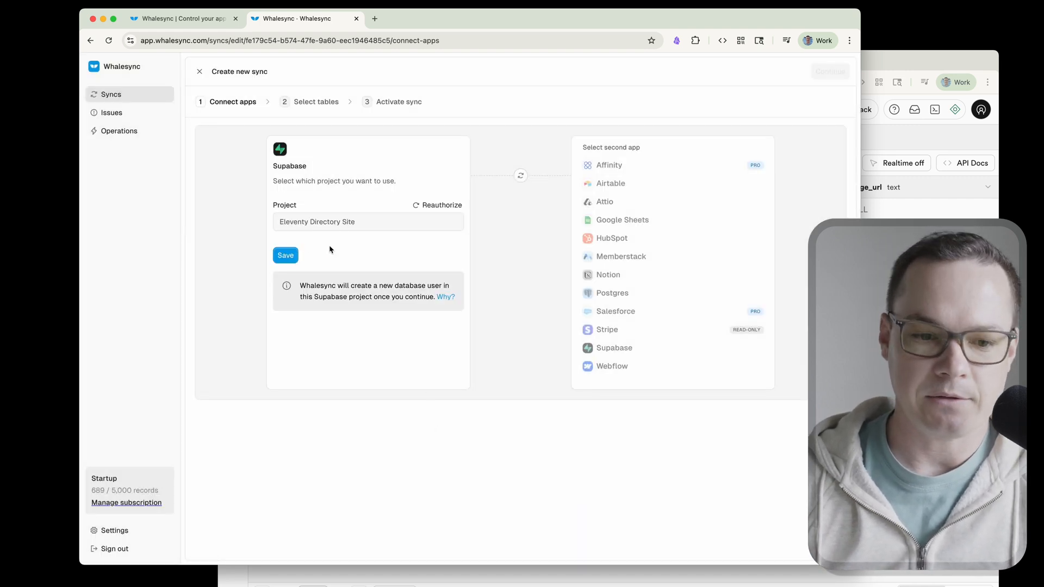
pyautogui.click(286, 255)
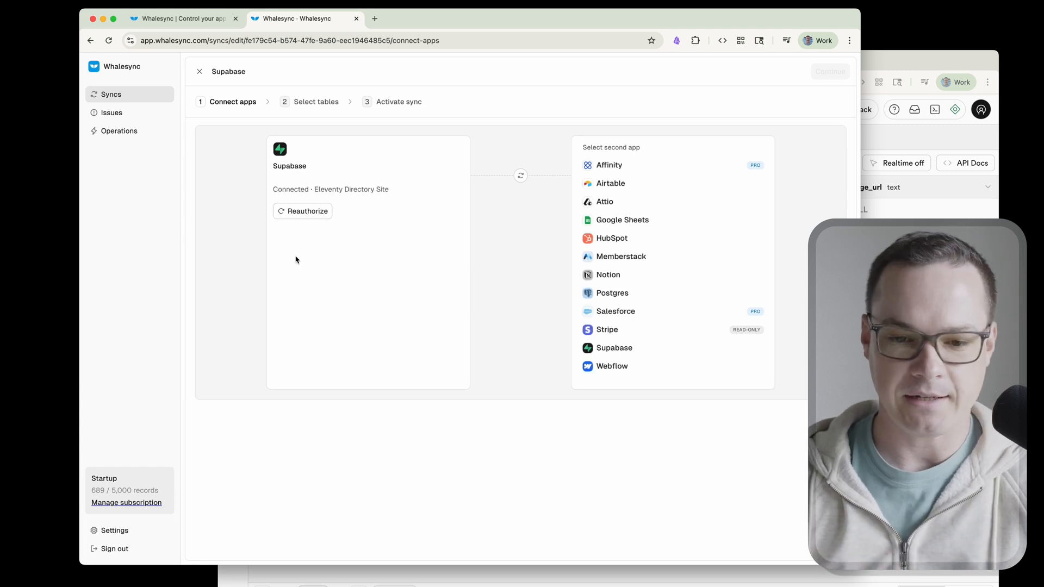
# Authorize Google Sheets as the second app through the pasted sheet URL and Google account.
pyautogui.click(622, 220)
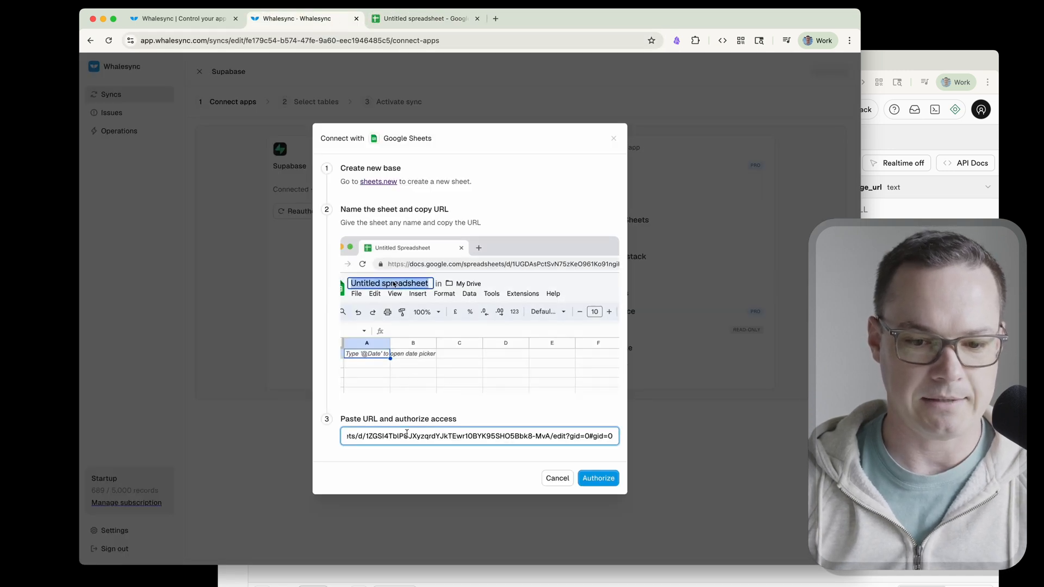
pyautogui.click(598, 478)
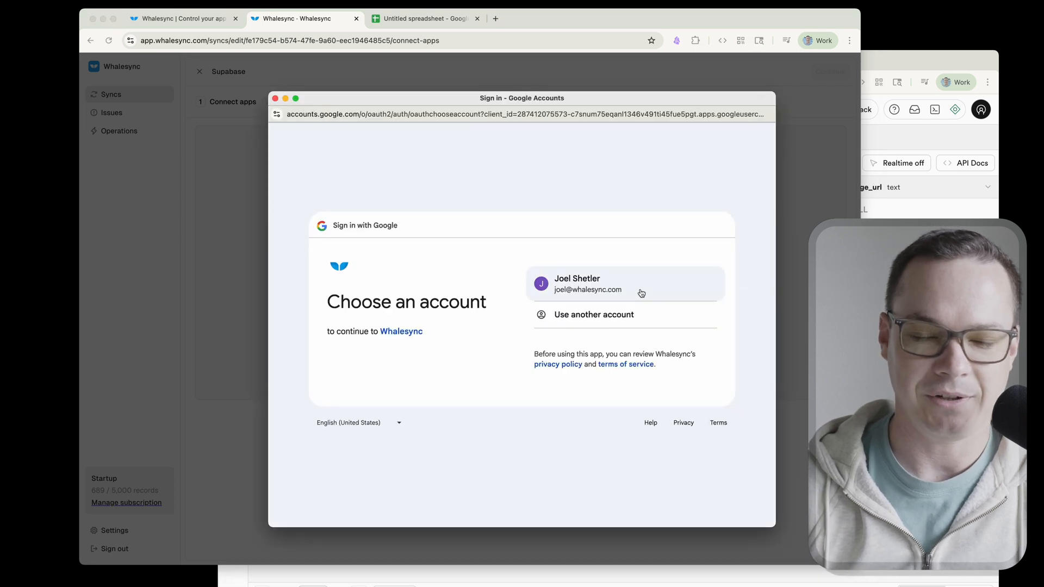
pyautogui.click(626, 284)
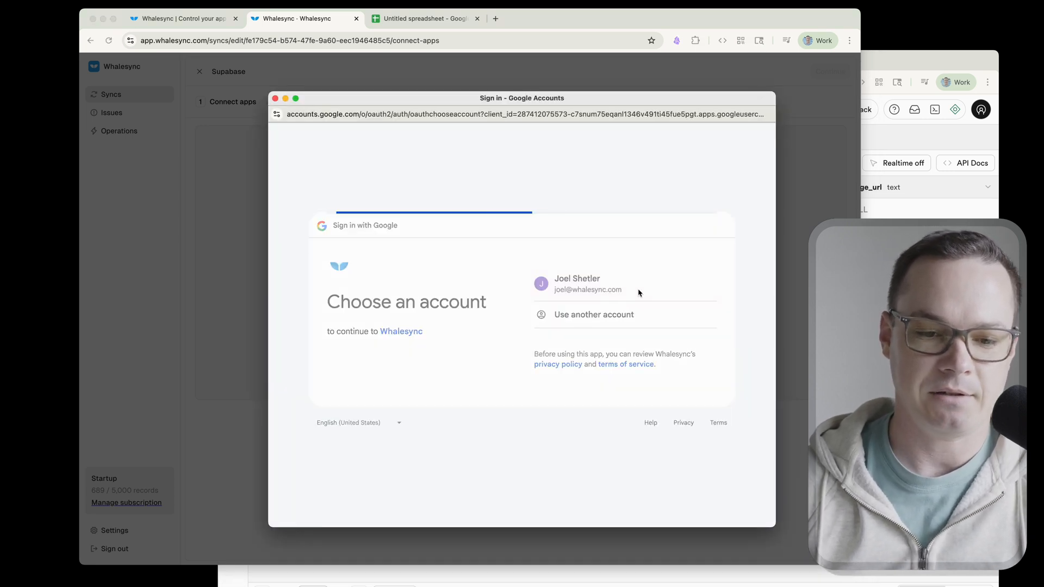
pyautogui.click(587, 284)
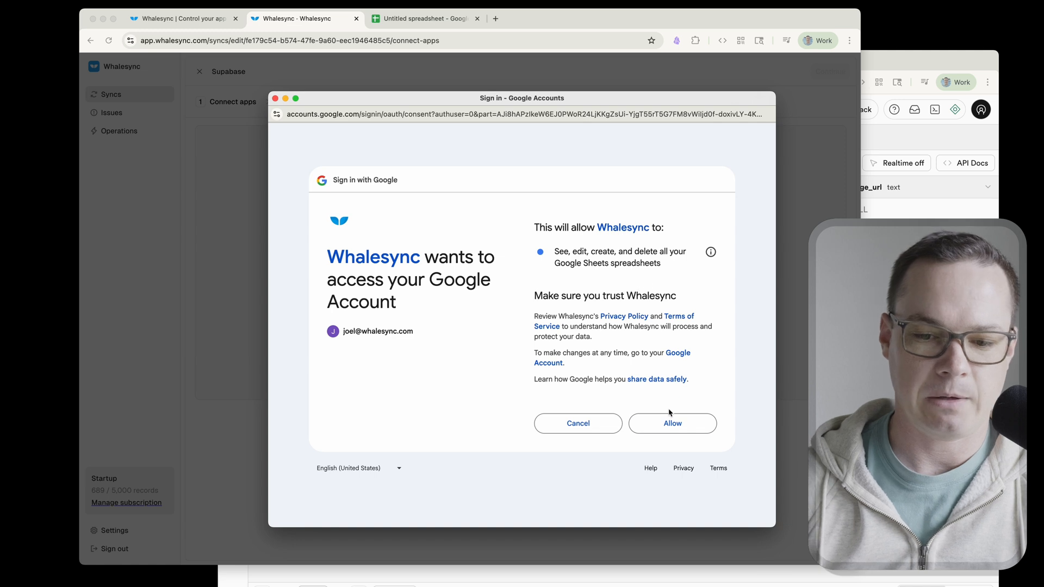
pyautogui.click(672, 423)
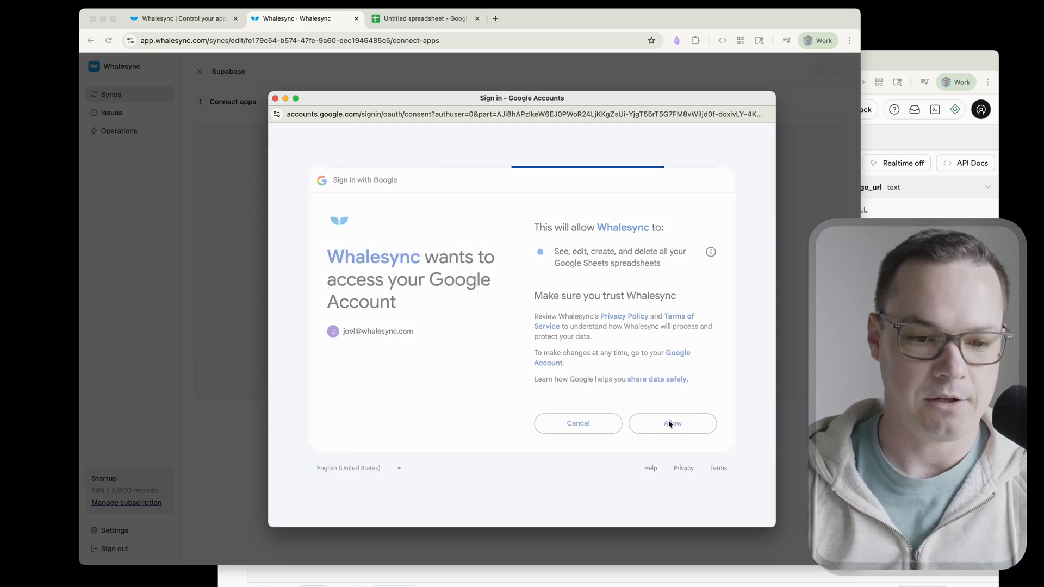
pyautogui.click(673, 424)
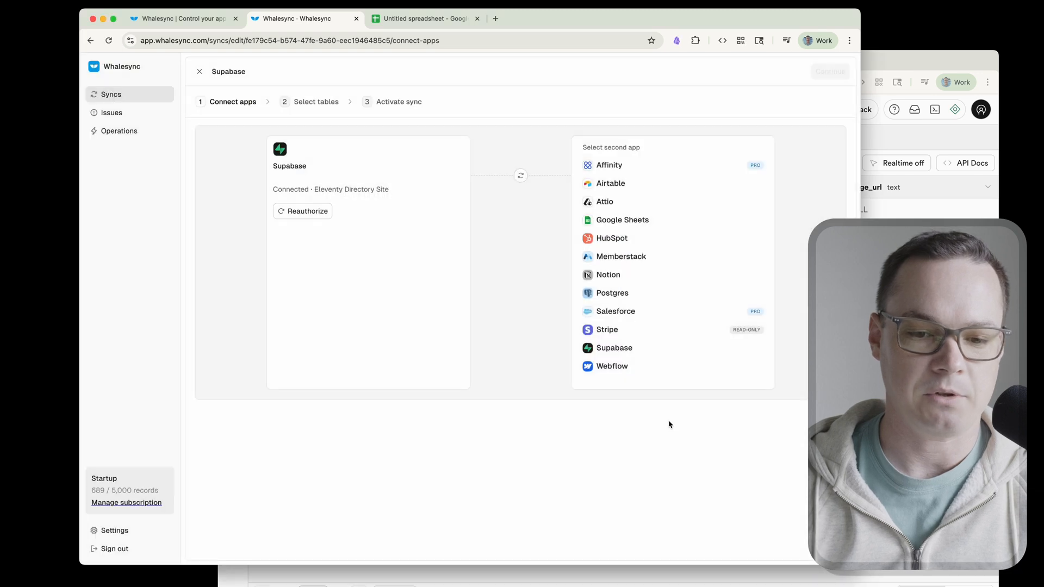
pyautogui.click(622, 219)
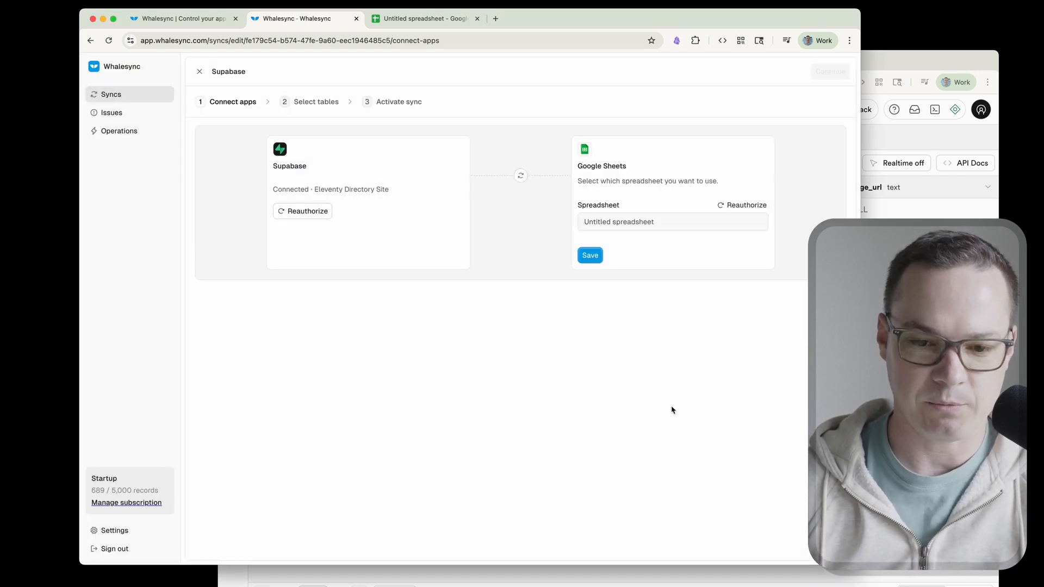
# Rename the untitled spreadsheet to 'Supabase CMS' and go back to Whalesync.
pyautogui.click(422, 18)
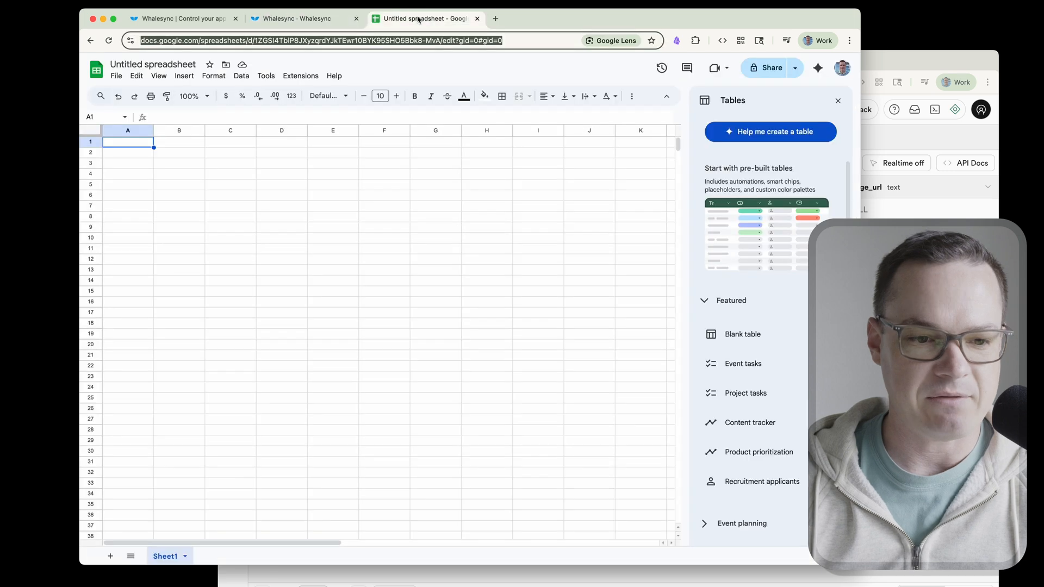
pyautogui.click(153, 64)
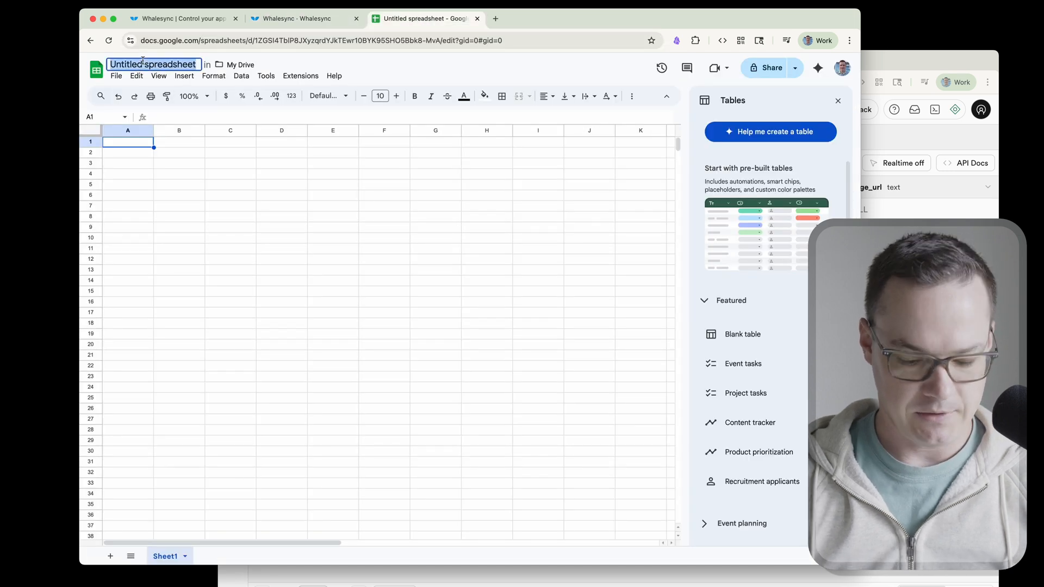
pyautogui.write('Supaba')
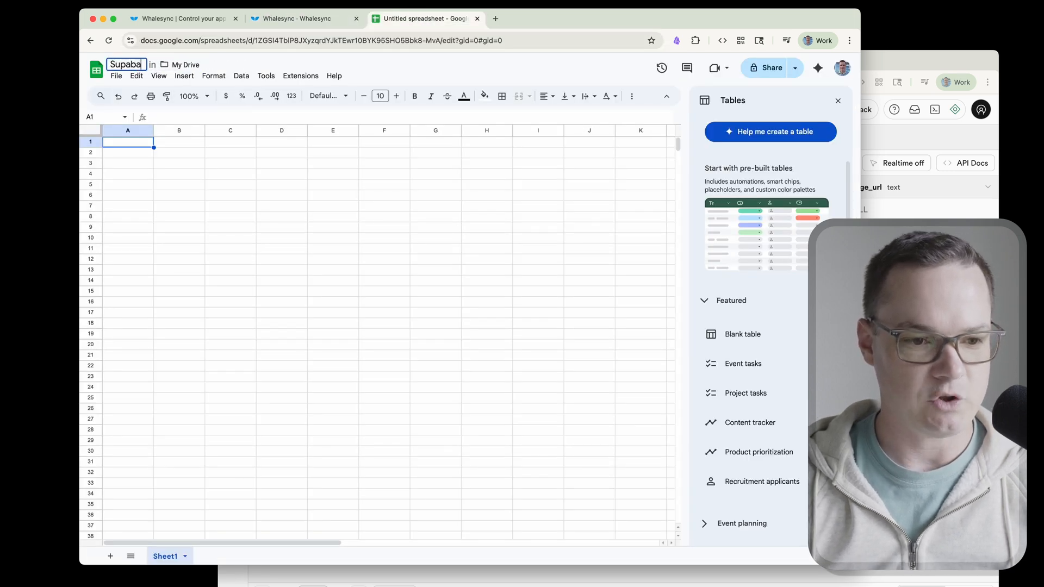
pyautogui.write('Supabase CMS')
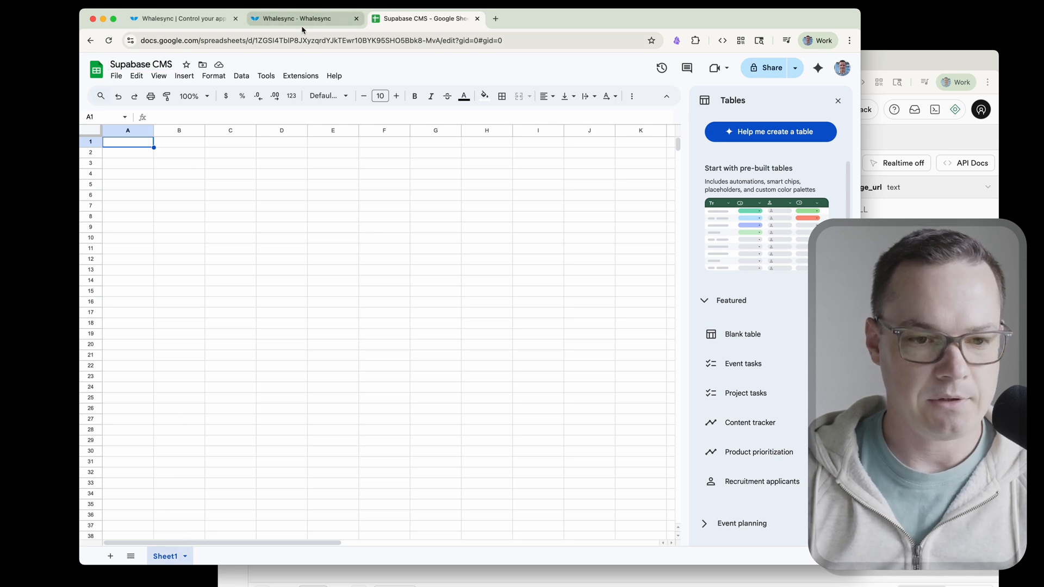
pyautogui.click(301, 18)
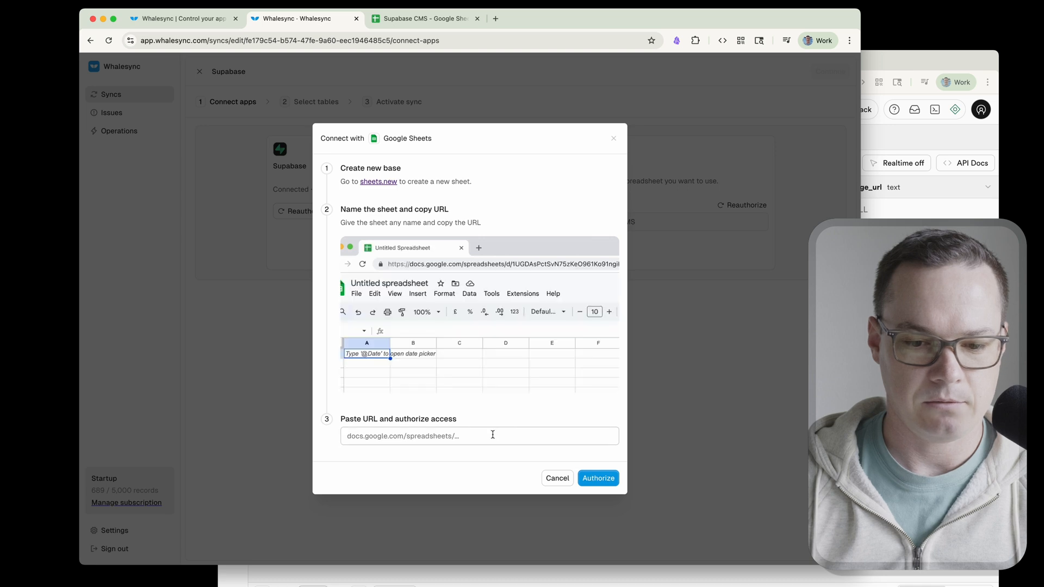
# Save Supabase CMS as the Google Sheets spreadsheet and proceed to table selection.
pyautogui.click(598, 479)
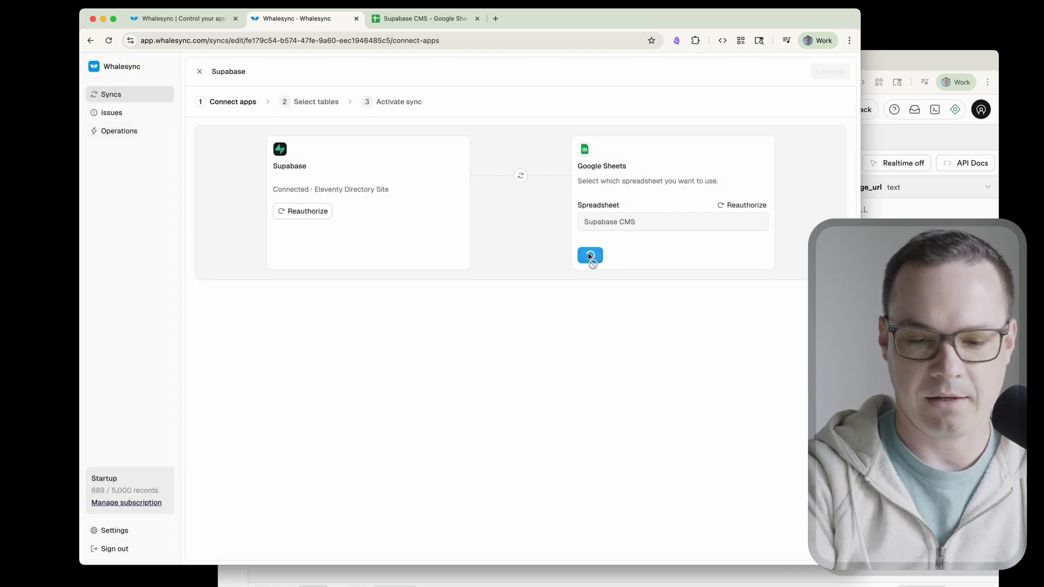
pyautogui.click(590, 255)
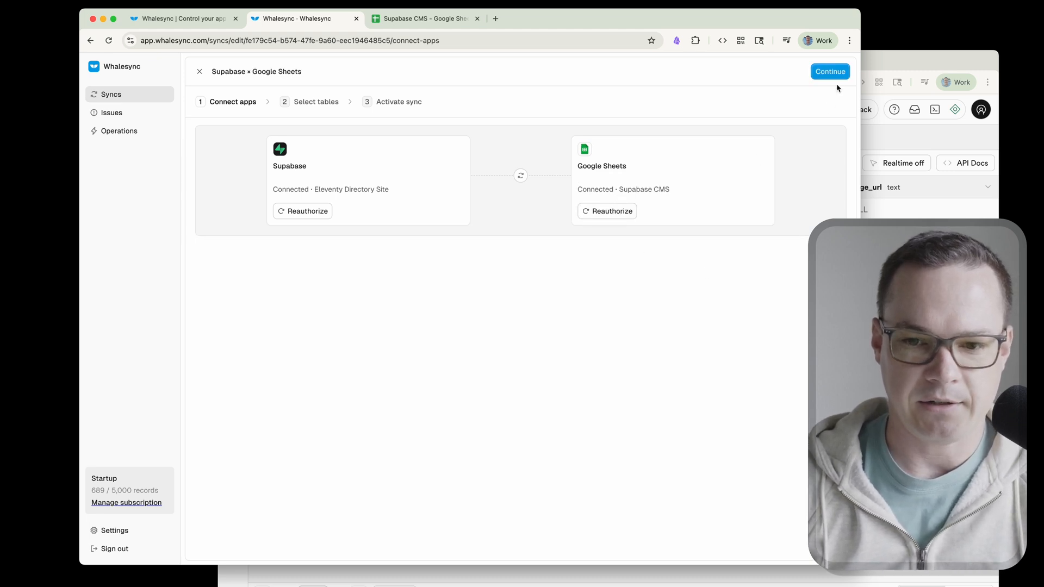
pyautogui.click(830, 71)
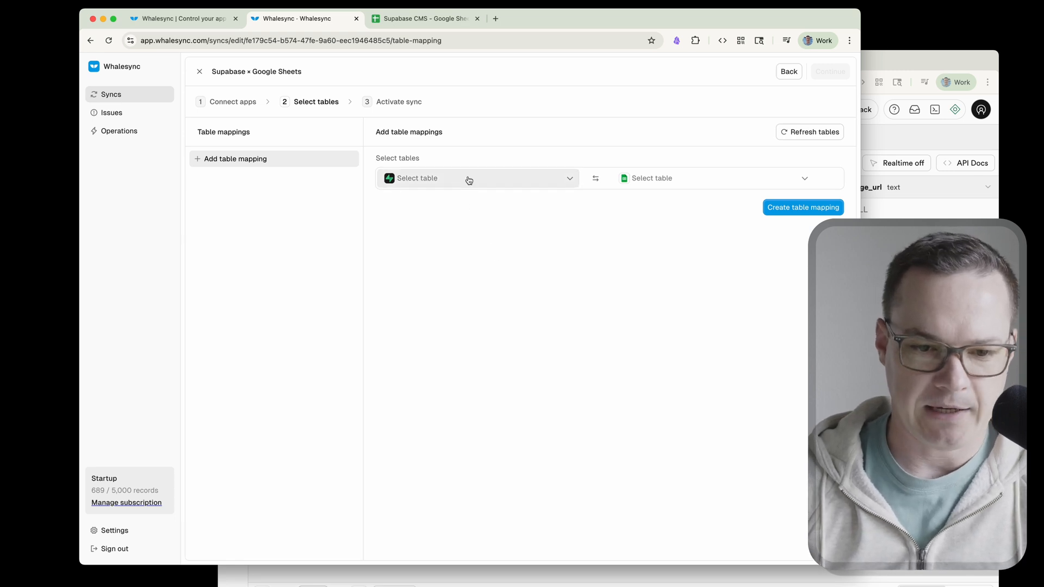
# Map Supabase's directory_listings table to a new sheet in the spreadsheet.
pyautogui.click(469, 178)
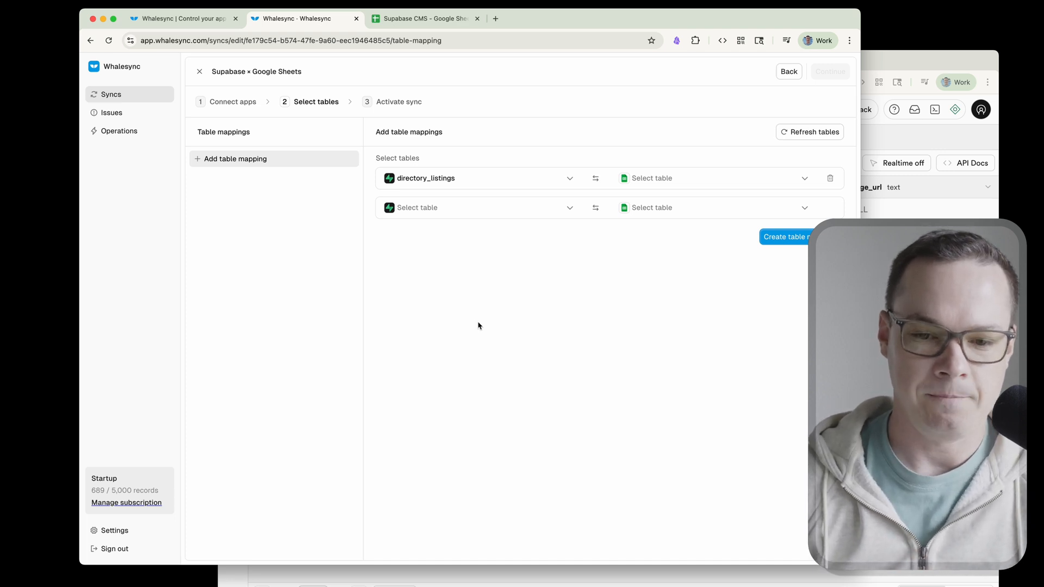
pyautogui.click(712, 179)
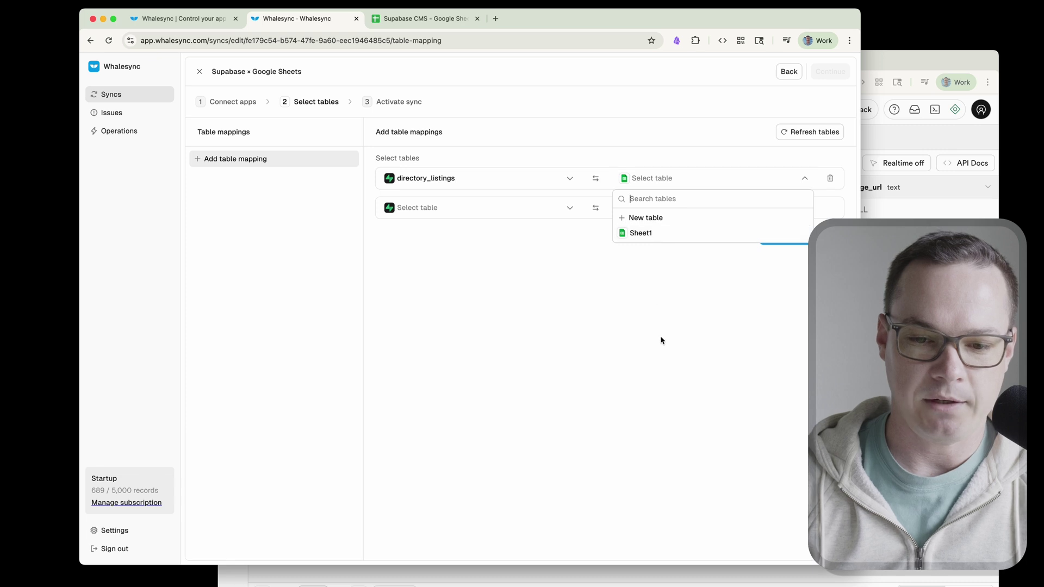
pyautogui.click(646, 217)
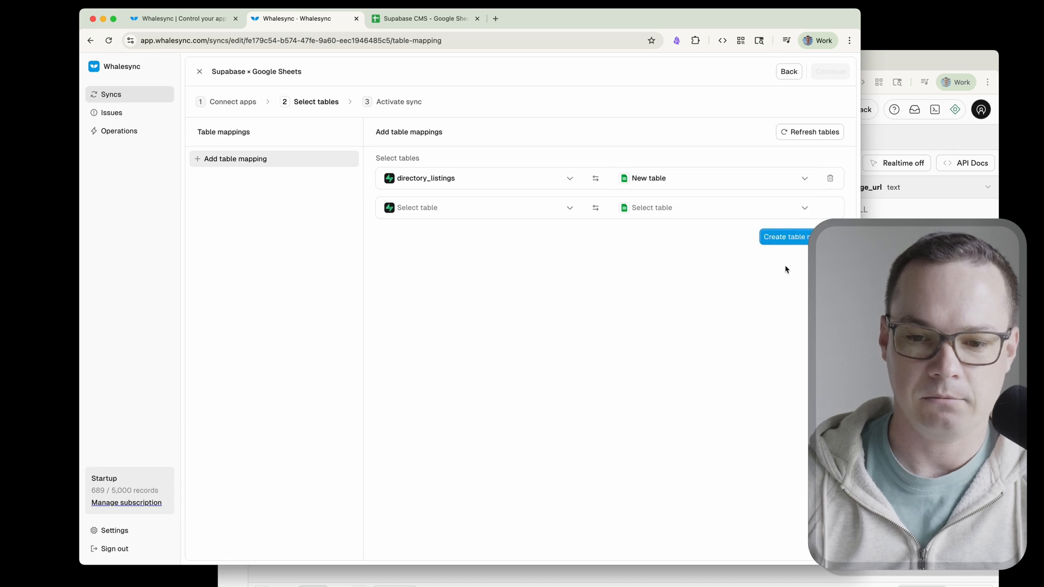
pyautogui.click(785, 236)
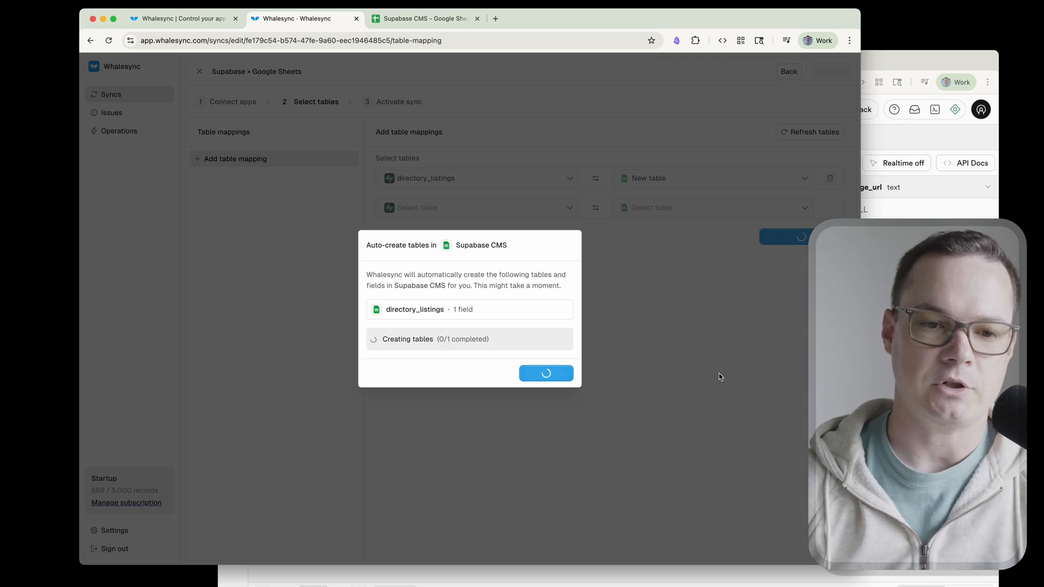
# Verify the new directory_listings tab exists in Google Sheets, then continue to field mapping.
pyautogui.click(423, 18)
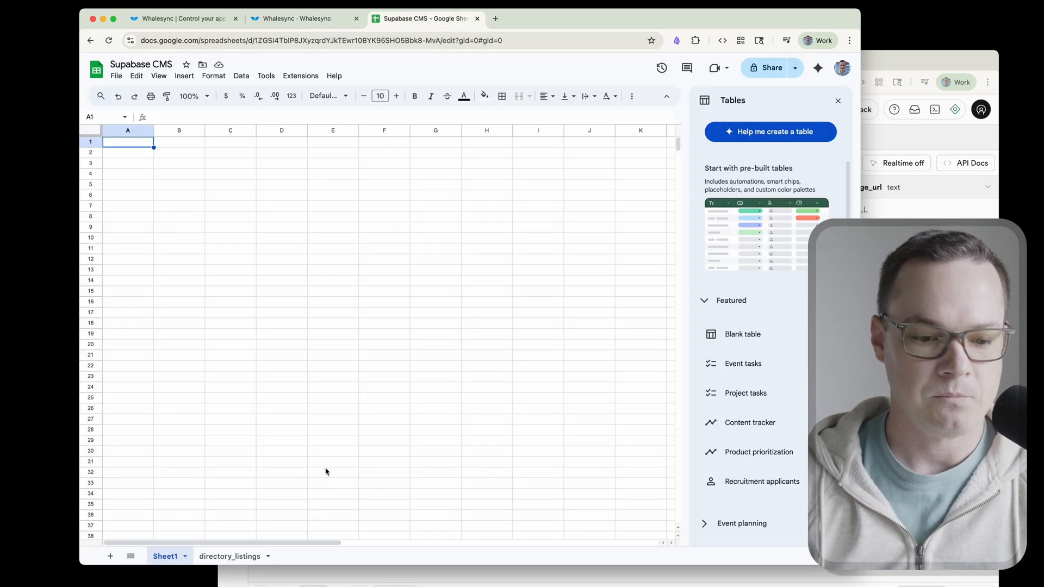
pyautogui.click(230, 556)
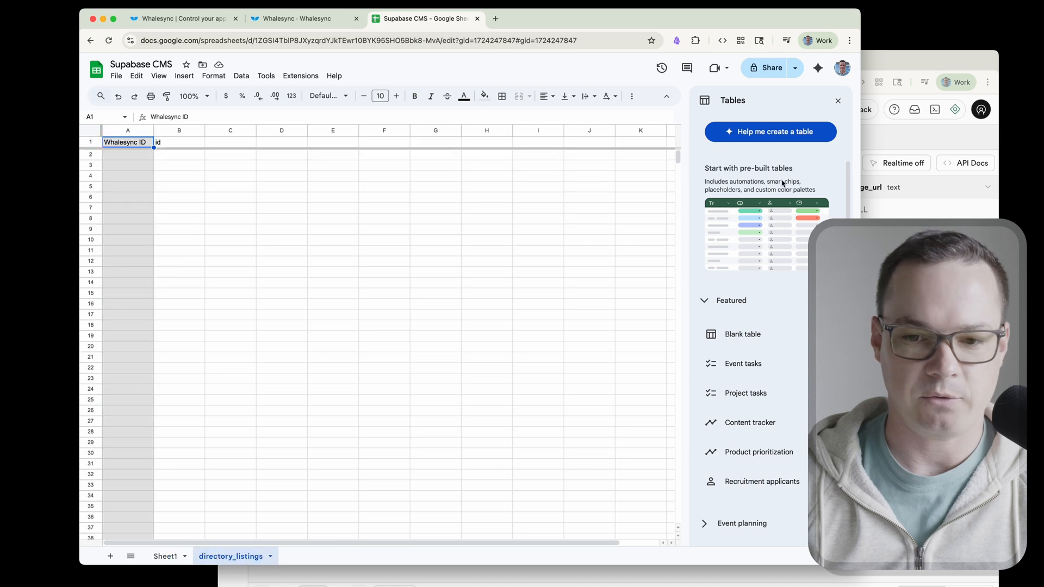
pyautogui.click(838, 100)
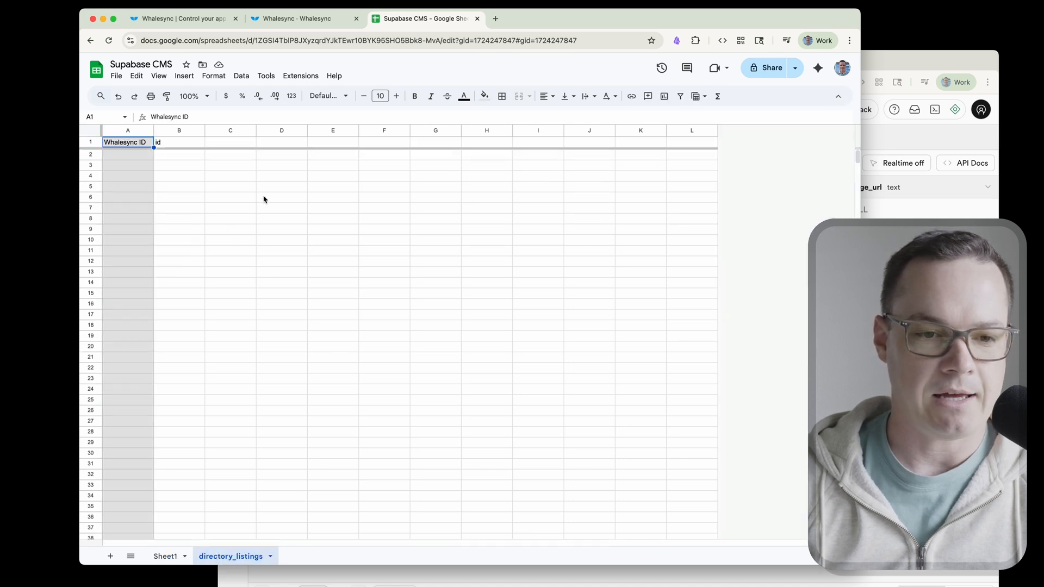
pyautogui.click(296, 18)
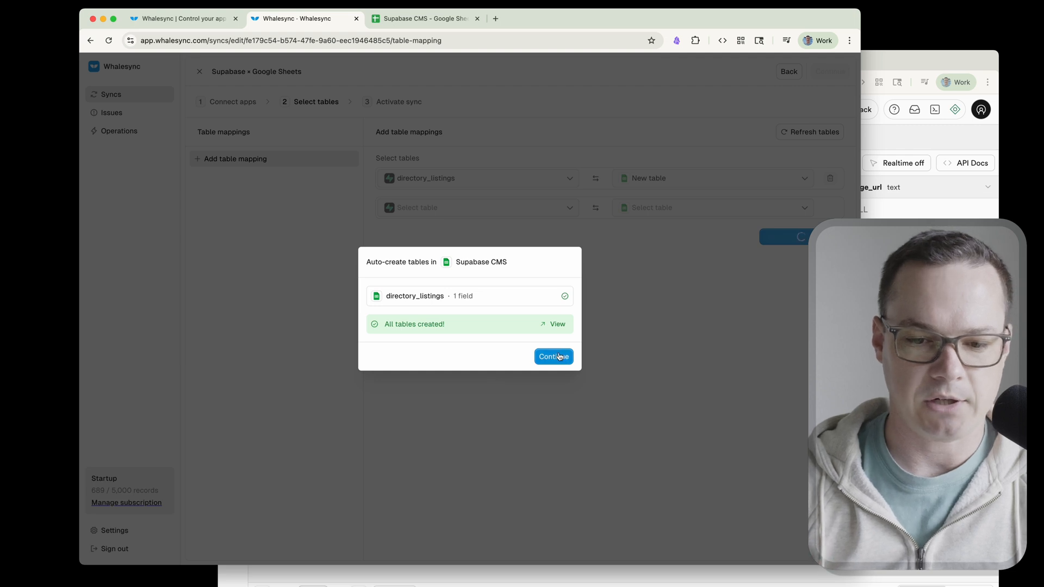
pyautogui.click(553, 356)
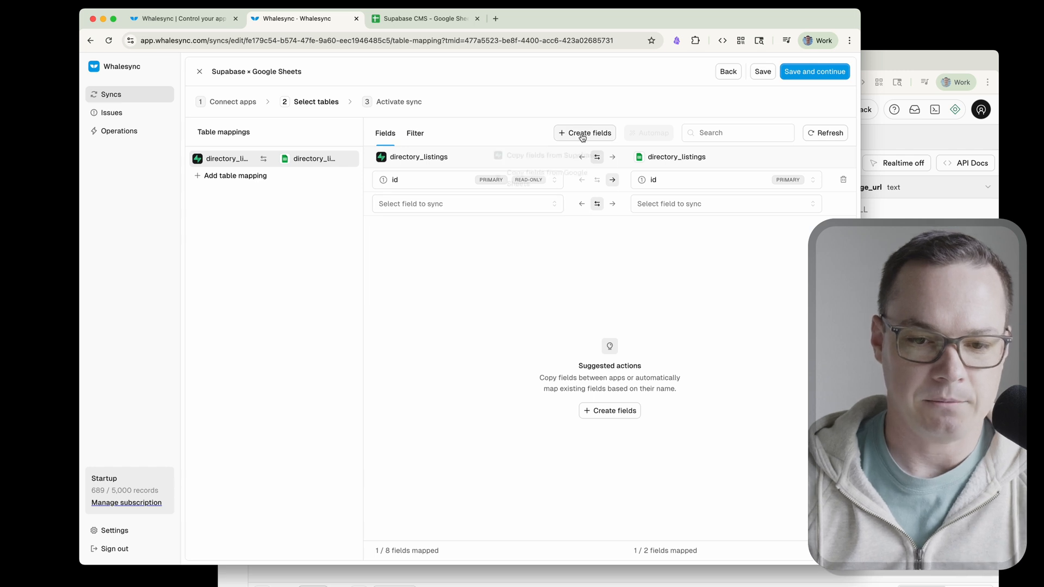
# Copy all seven Supabase fields into the directory_listings sheet.
pyautogui.click(554, 156)
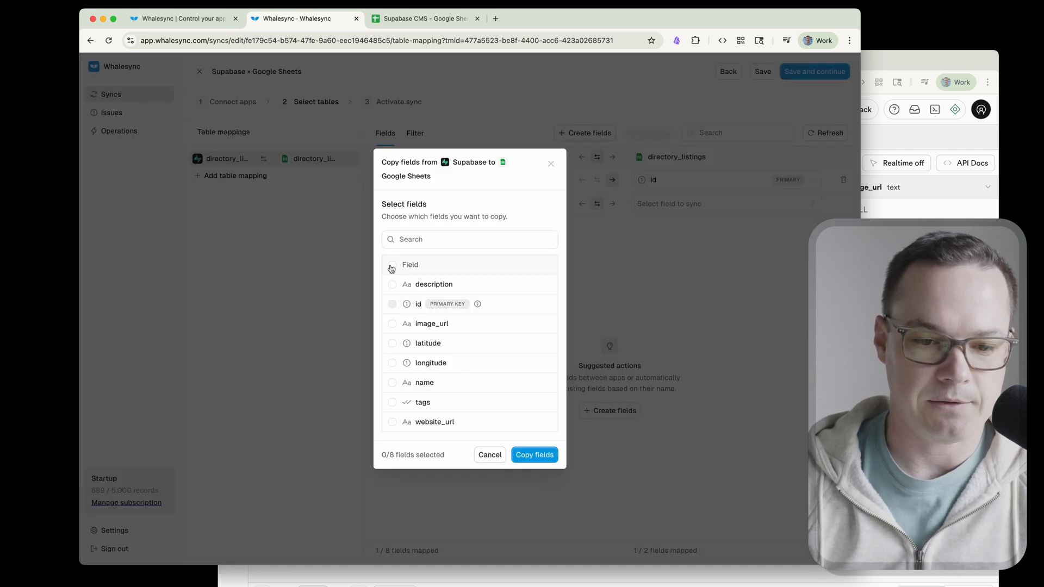
pyautogui.click(392, 264)
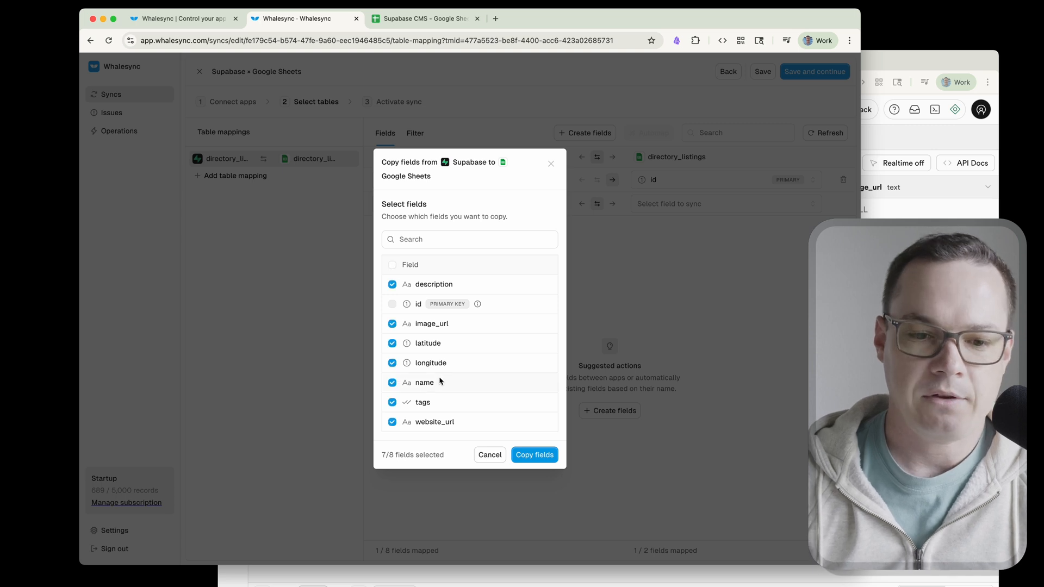
pyautogui.click(535, 454)
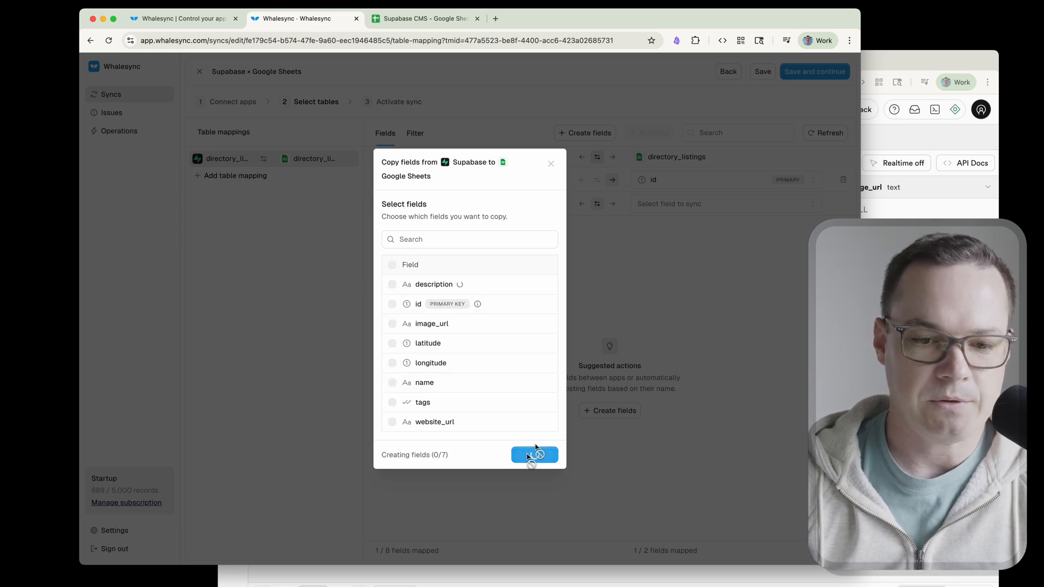
pyautogui.click(423, 18)
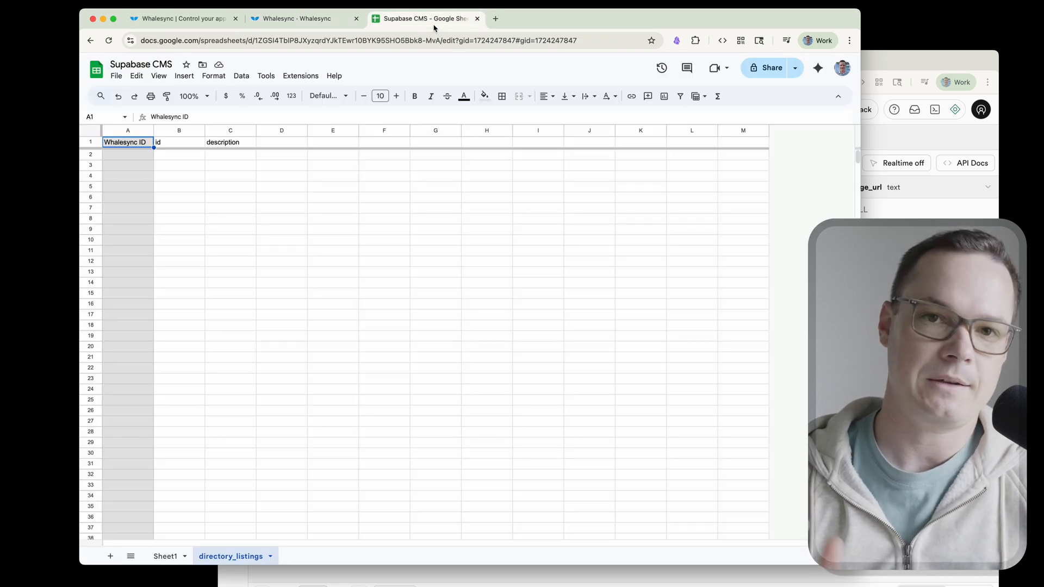
# Compare the new sheet columns (image_url, latitude, longitude) with the Supabase table.
pyautogui.write('image_url')
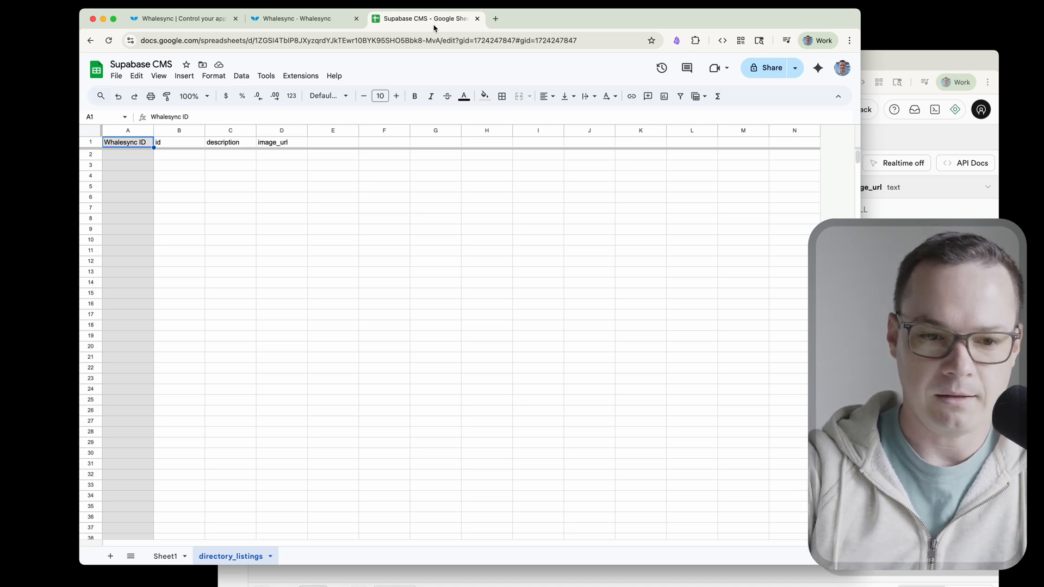
pyautogui.write('latitude')
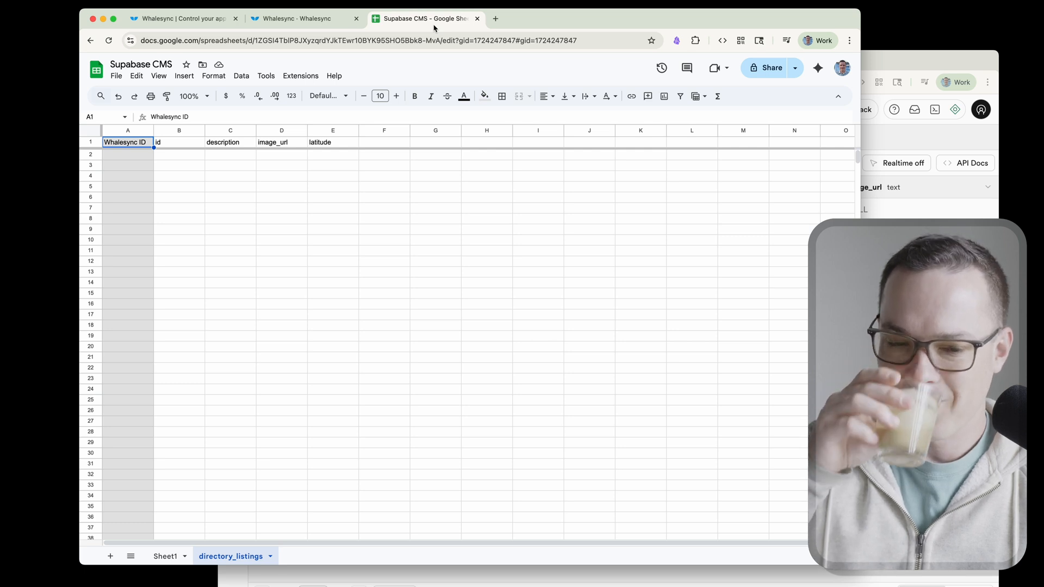
pyautogui.write('longitude')
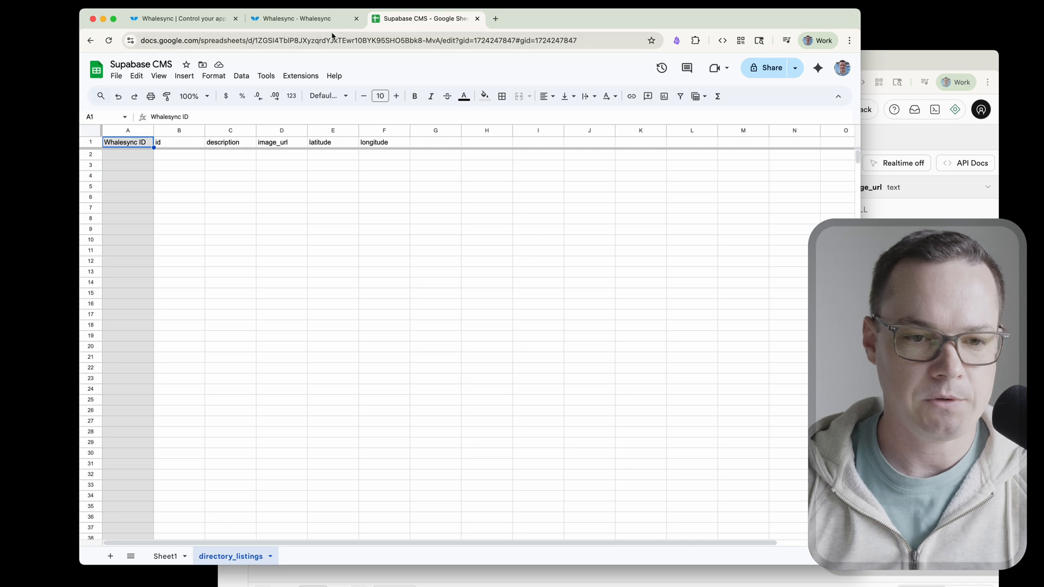
pyautogui.click(296, 18)
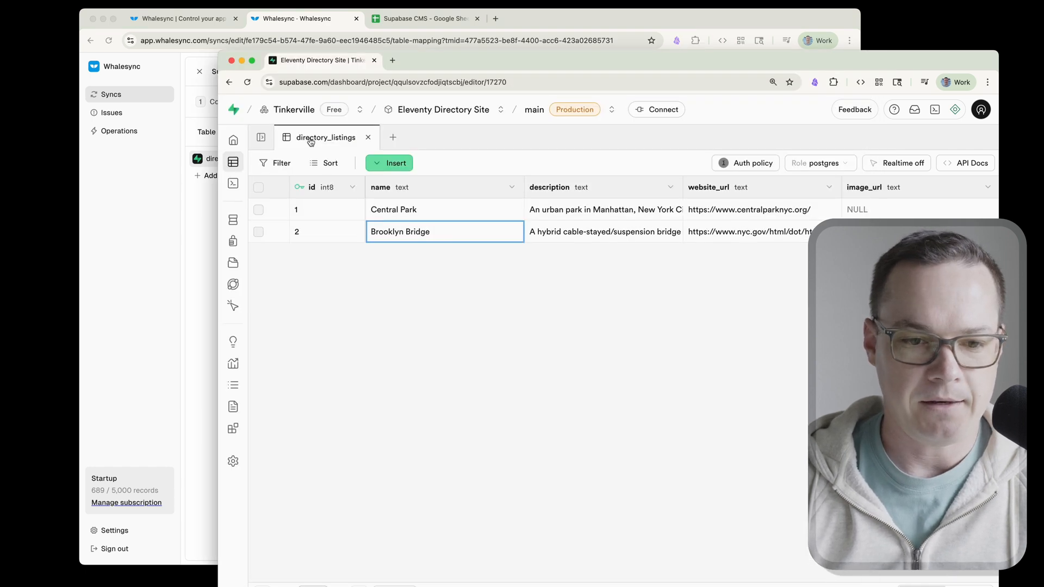
pyautogui.click(418, 18)
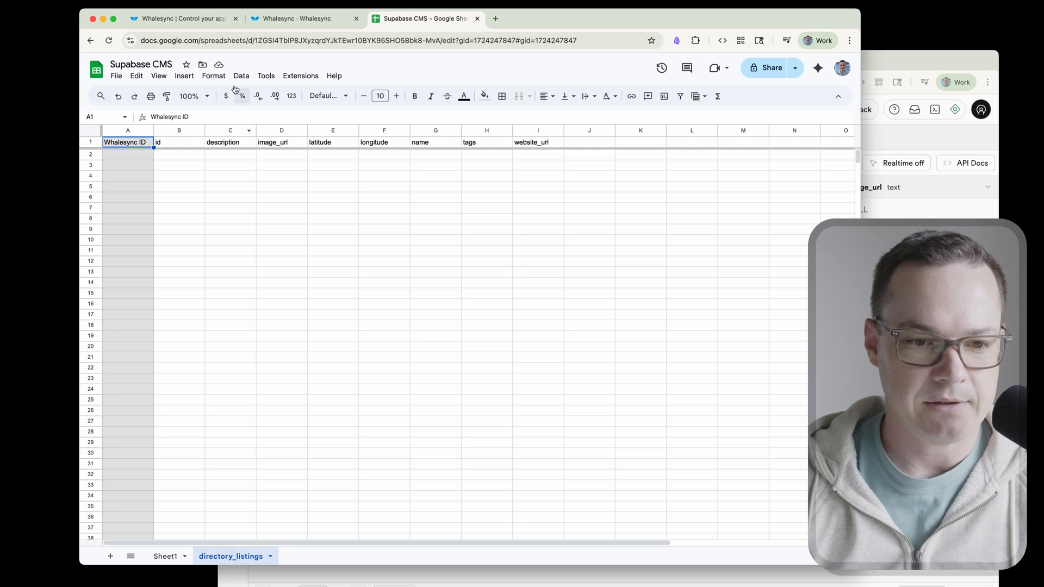
pyautogui.click(296, 18)
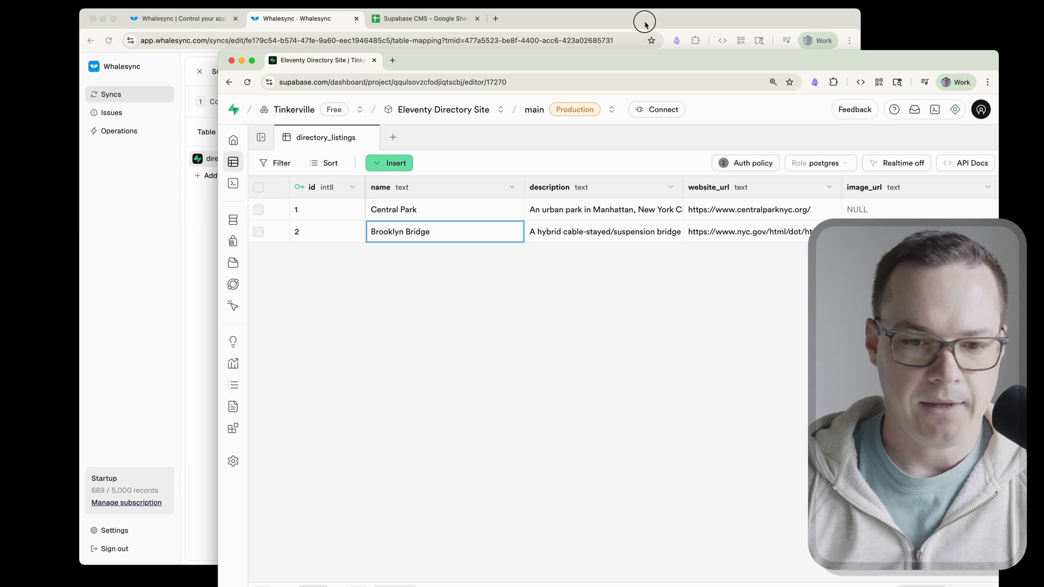
# Review the Whalesync field mapping showing 8/8 directory_listings fields paired.
pyautogui.click(424, 18)
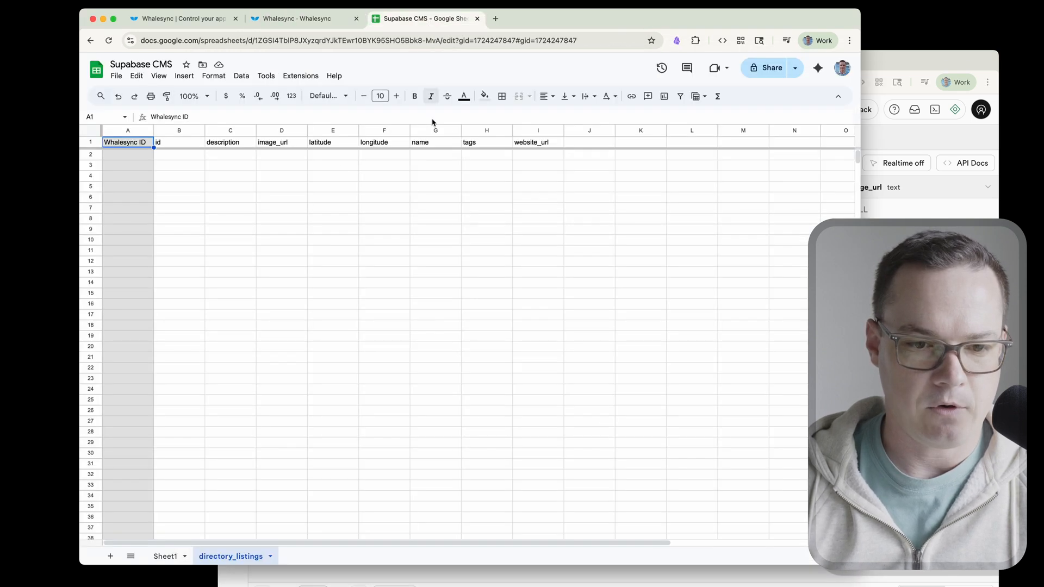
pyautogui.click(299, 18)
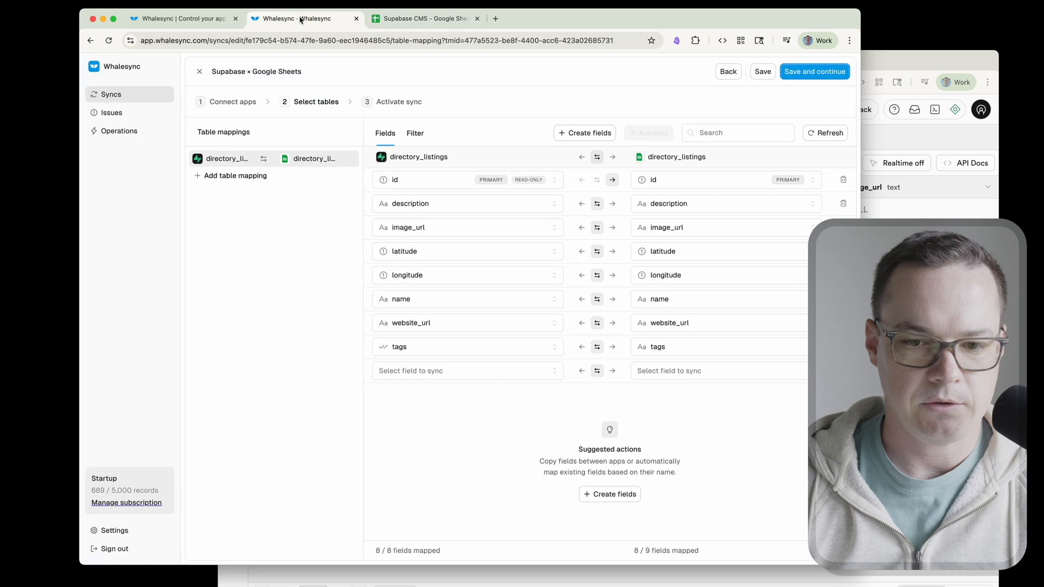
pyautogui.moveTo(705, 426)
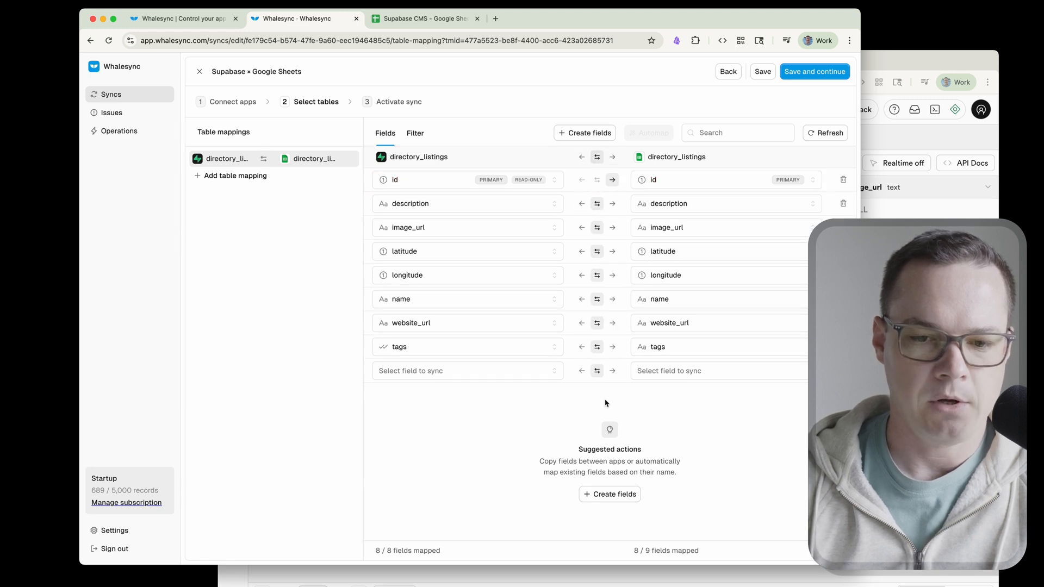
pyautogui.moveTo(623, 345)
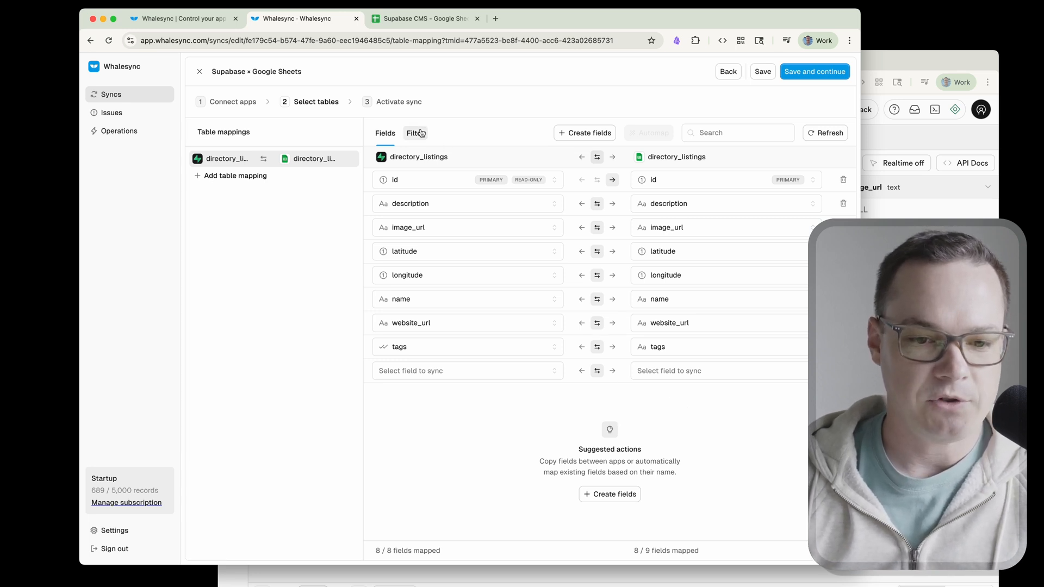
# Save the table mapping and activate the sync, confirming in the dialog.
pyautogui.click(814, 71)
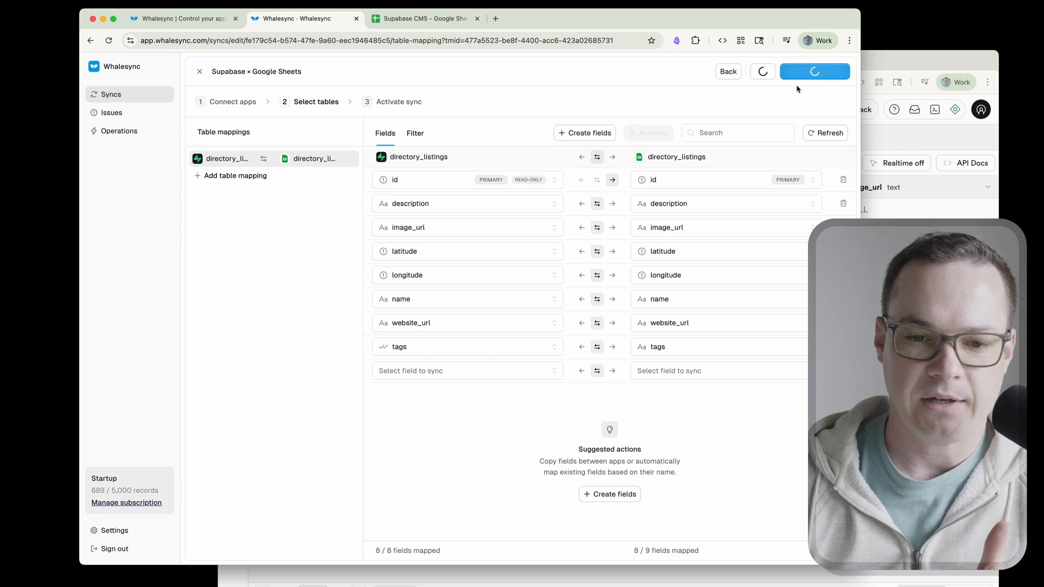
pyautogui.click(814, 71)
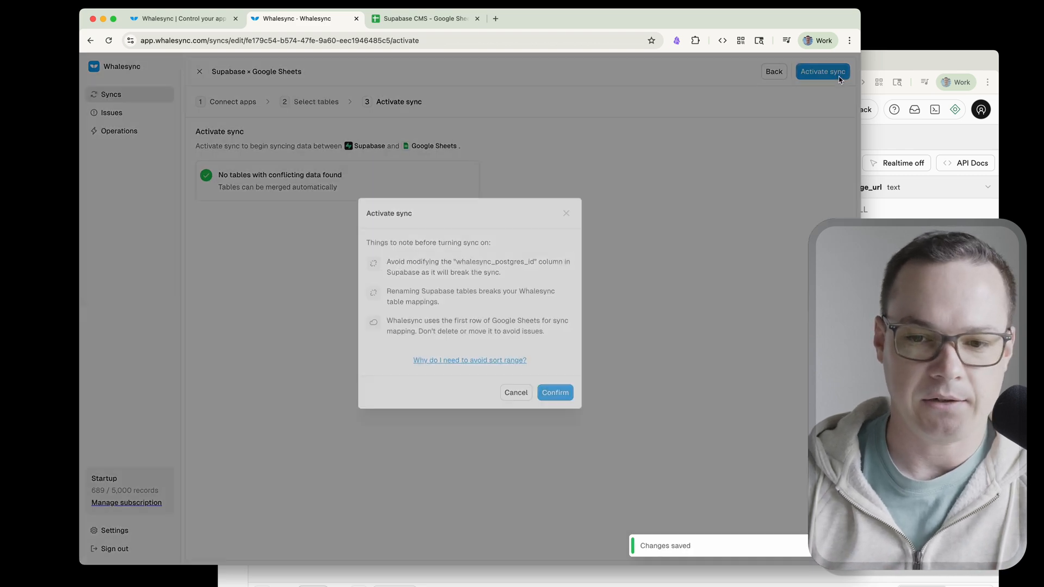
pyautogui.click(555, 392)
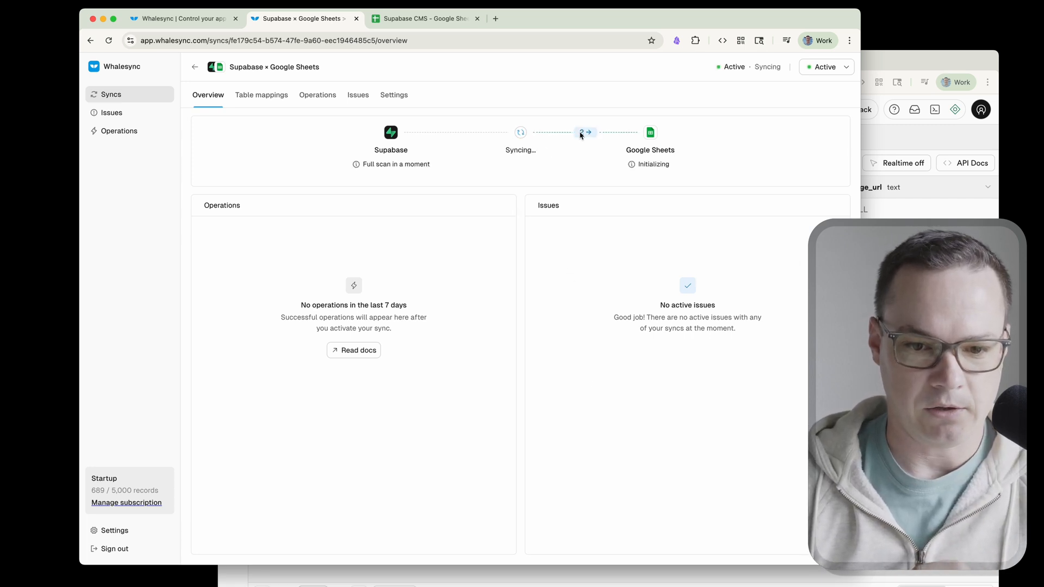
pyautogui.click(424, 18)
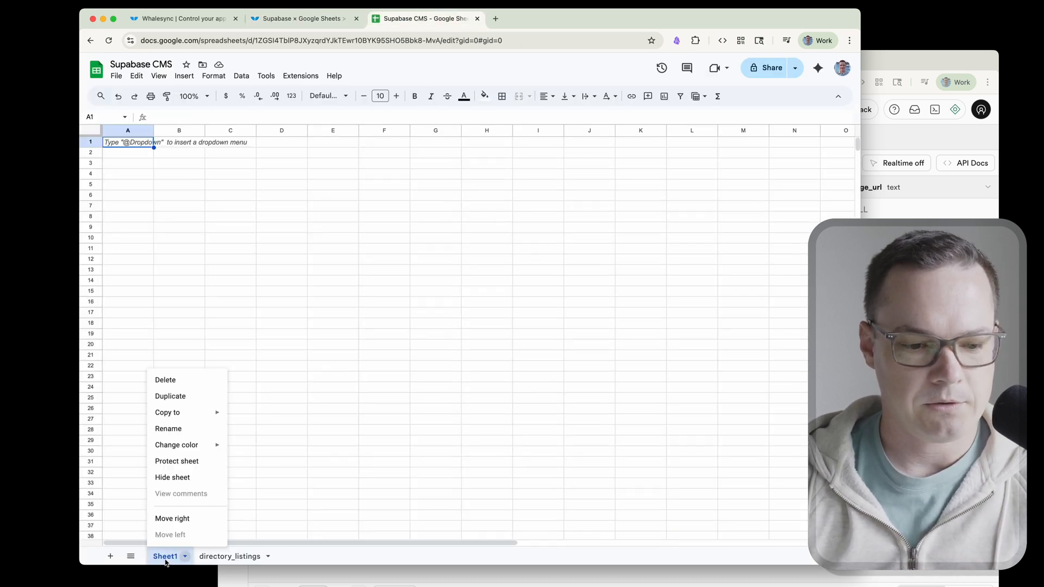
# Delete Sheet1, leaving directory_listings with the Central Park and Brooklyn Bridge rows.
pyautogui.click(165, 380)
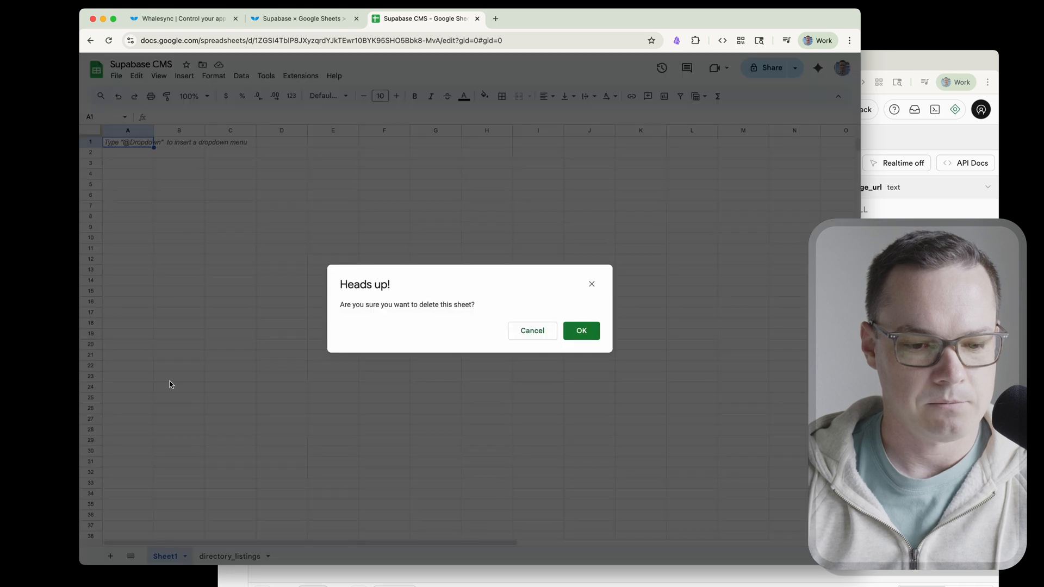
pyautogui.click(581, 330)
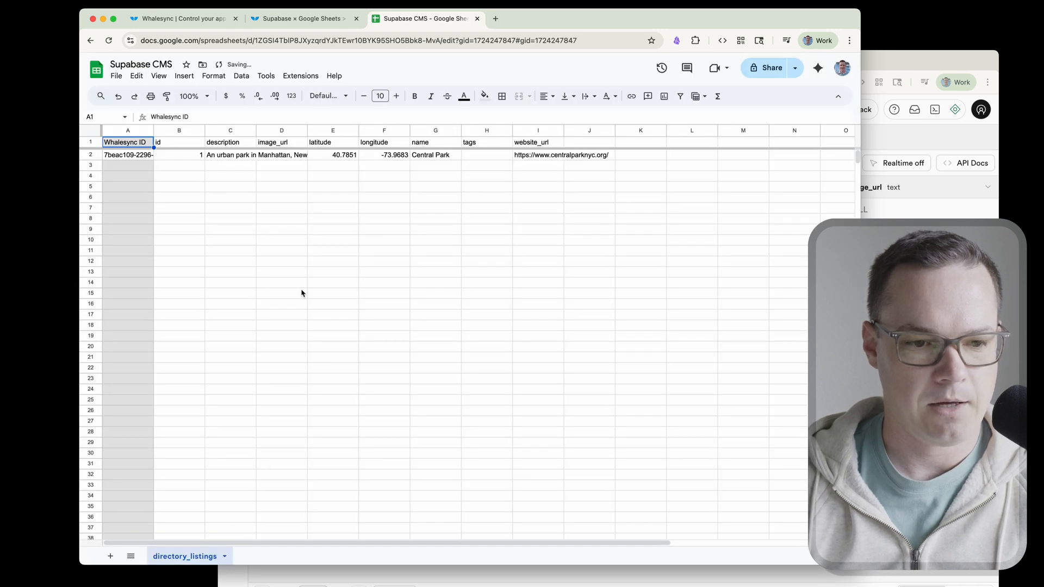
pyautogui.moveTo(158, 148)
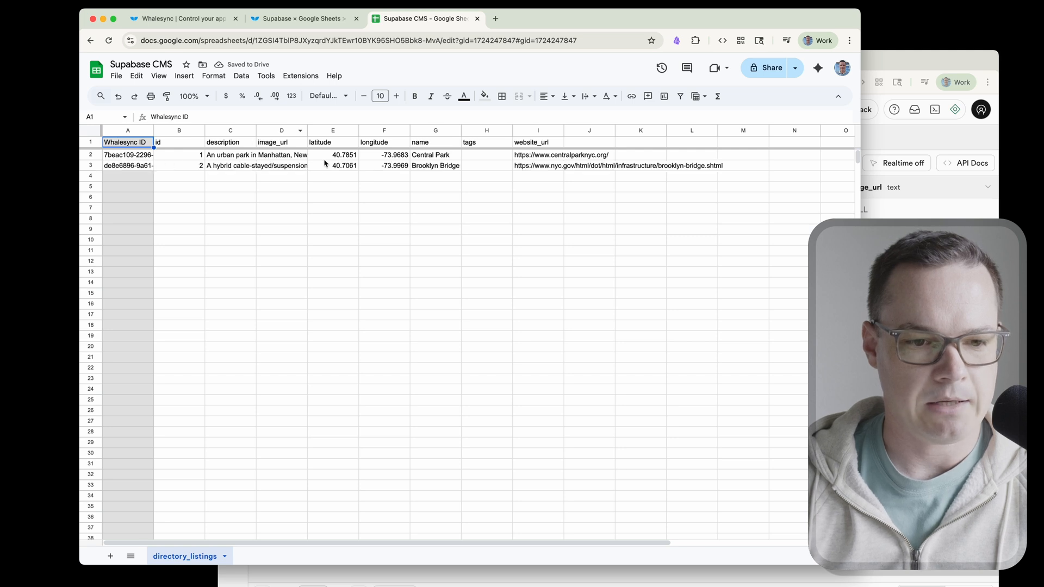
pyautogui.click(431, 130)
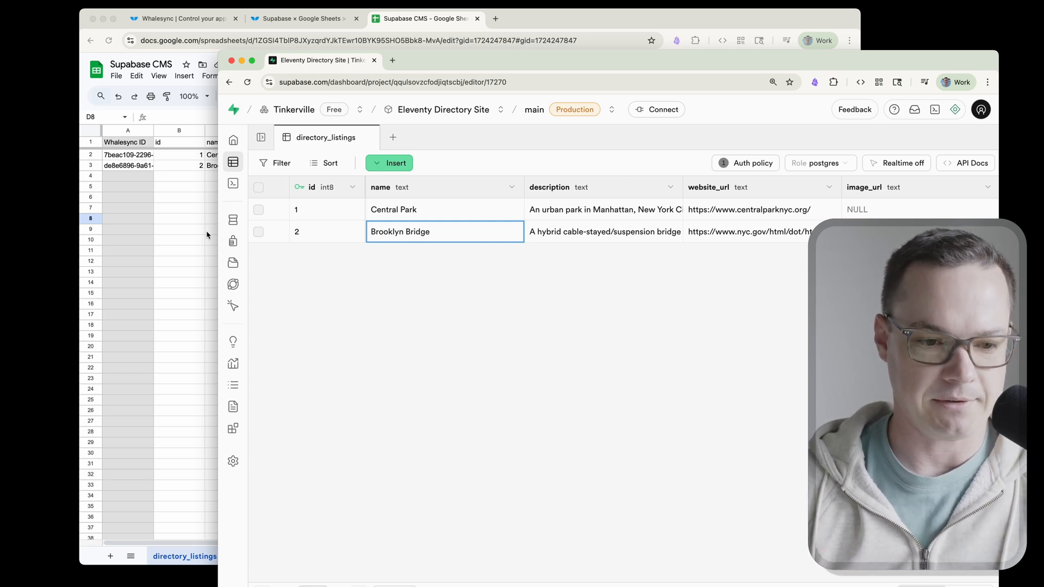
# In the spreadsheet, add row 4 named Demo with description 'Just another place'.
pyautogui.click(425, 18)
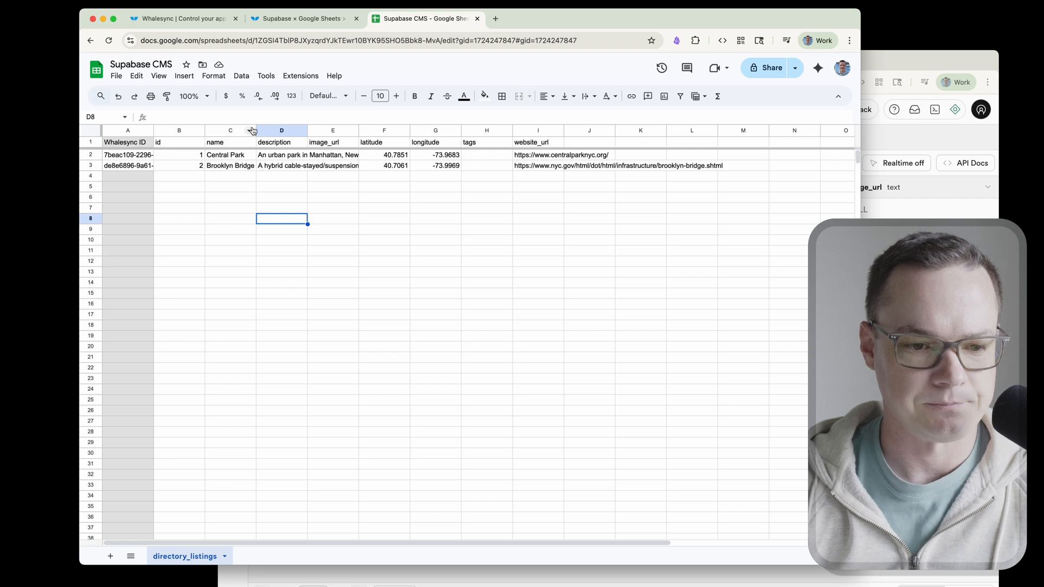
pyautogui.click(230, 176)
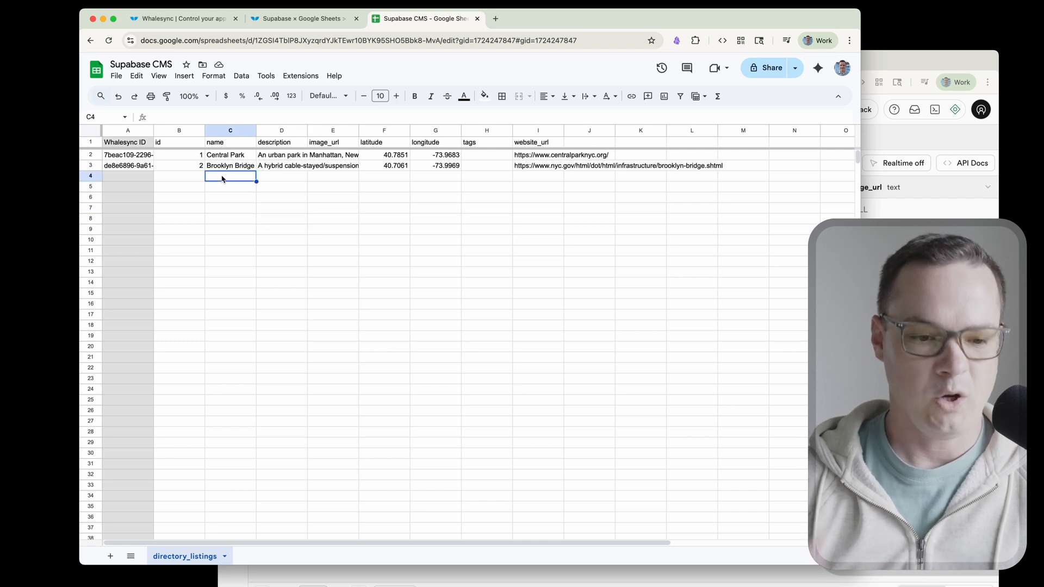
pyautogui.write('Demo Entry')
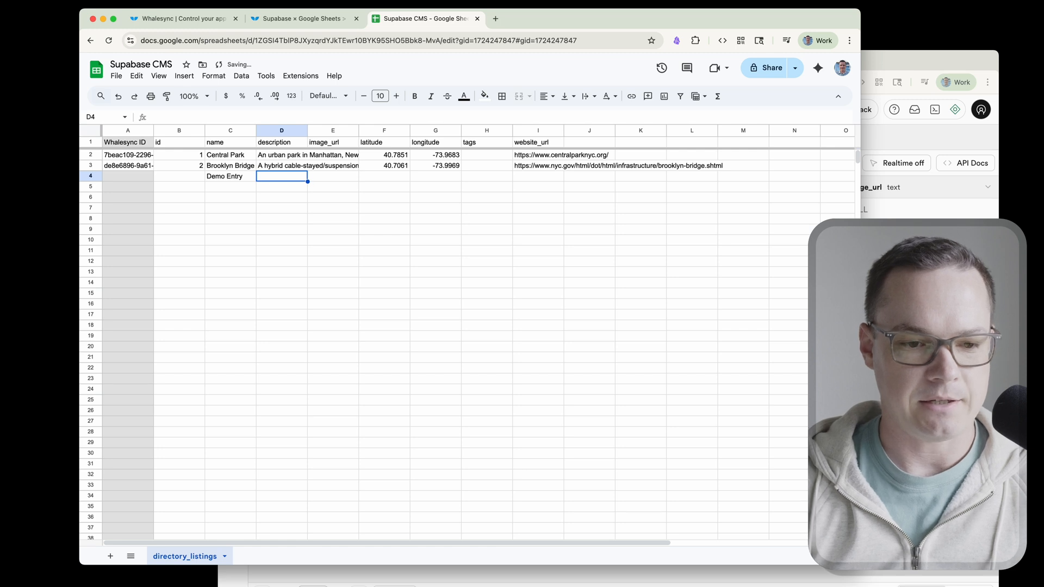
pyautogui.write('Just another place')
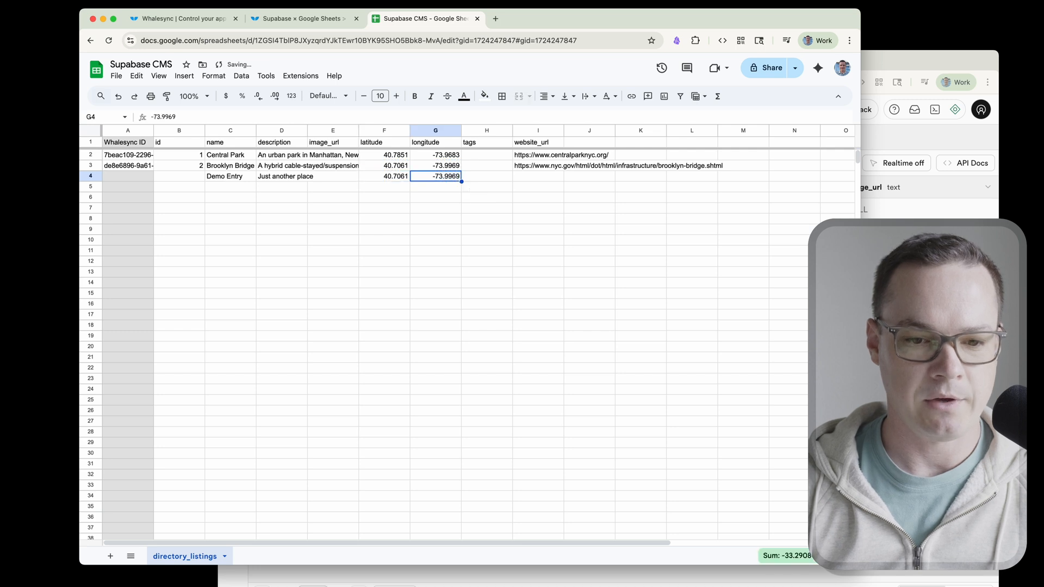
# Set Demo Entry's longitude to =G3-0.001, giving -73.9979, and verify the formula.
pyautogui.click(486, 177)
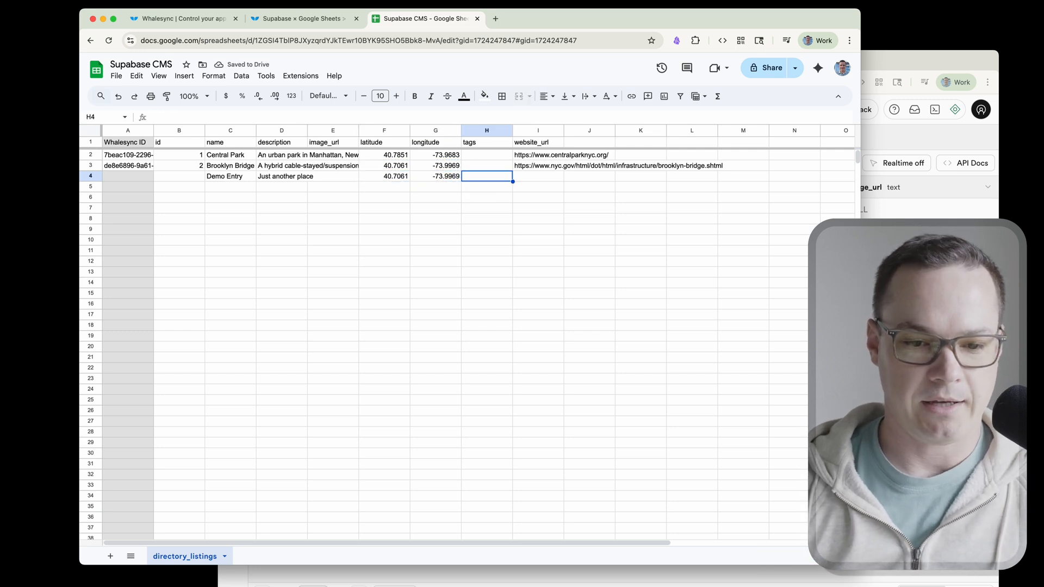
pyautogui.write('=G3-')
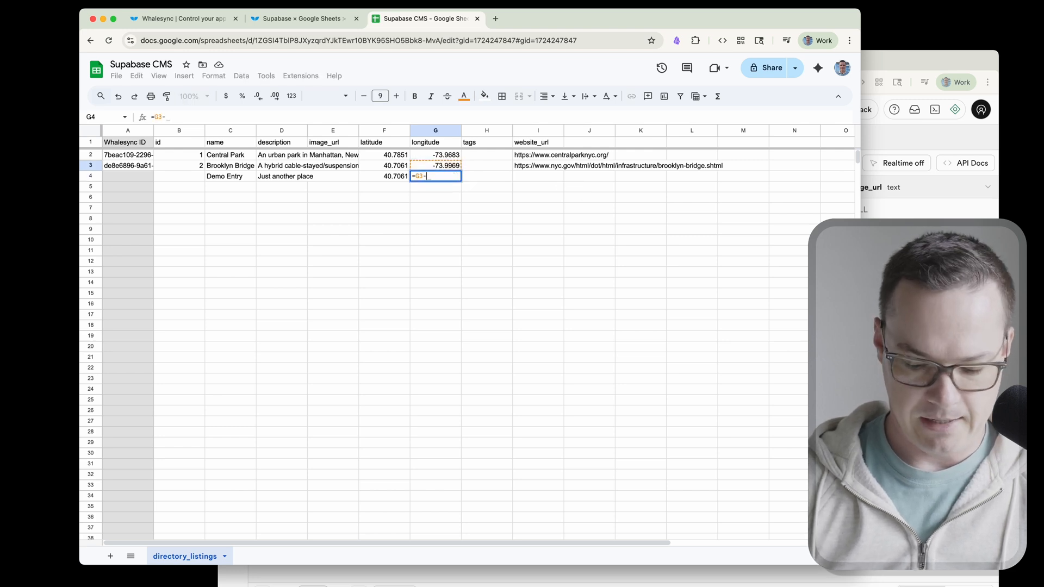
pyautogui.press('Enter')
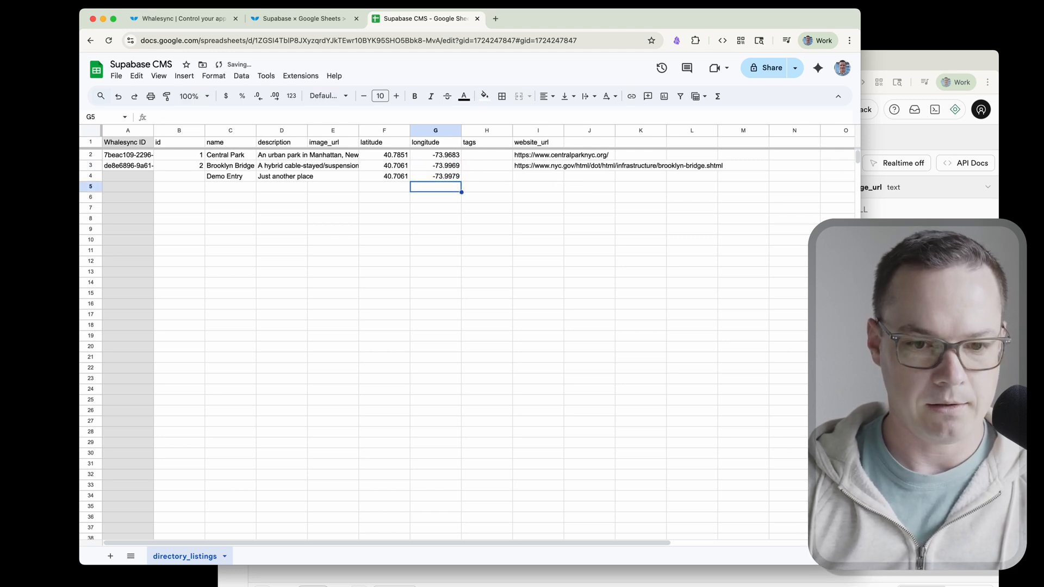
pyautogui.click(435, 176)
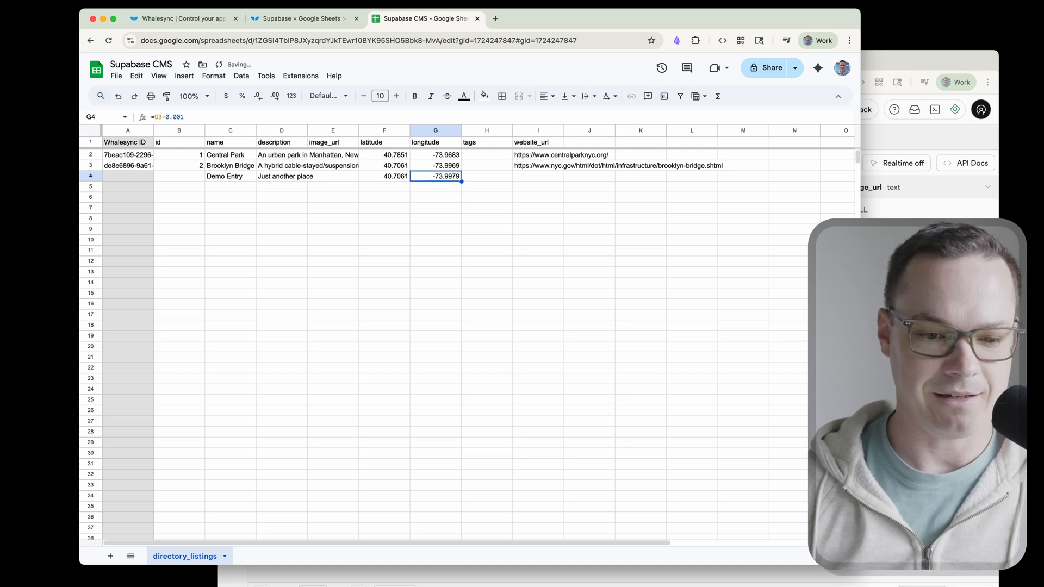
pyautogui.click(383, 191)
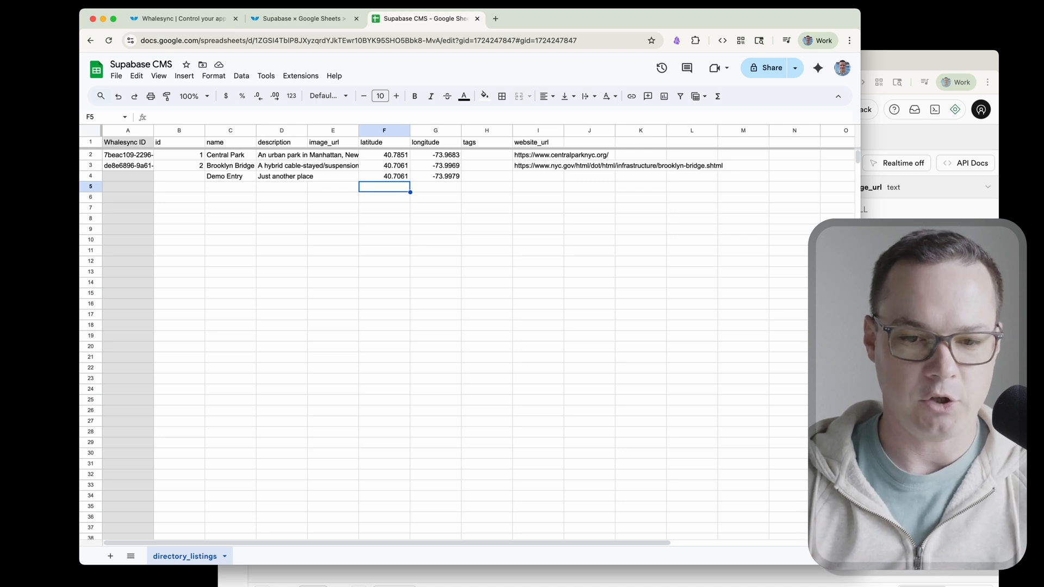
pyautogui.moveTo(488, 247)
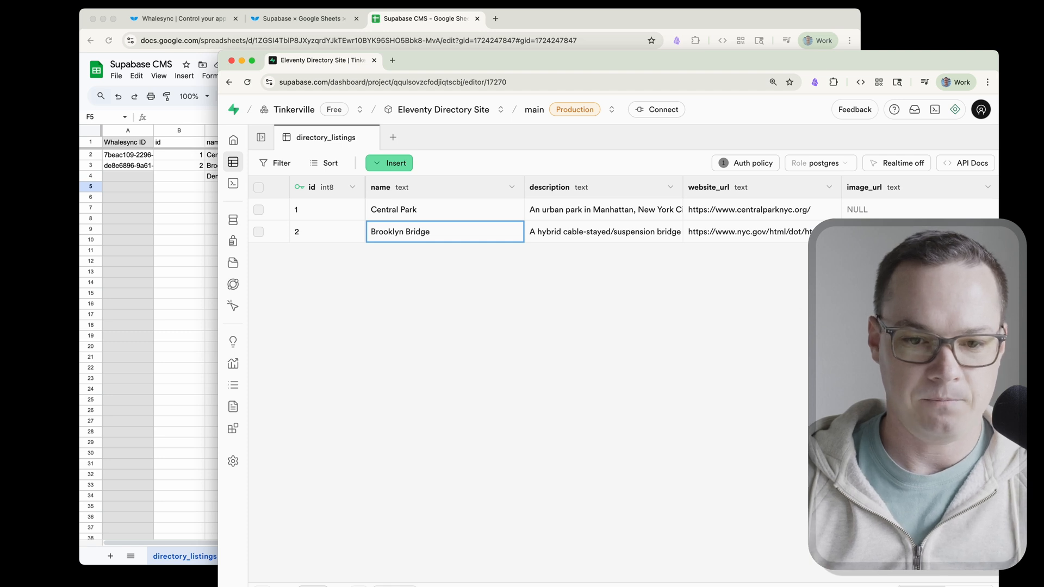
pyautogui.moveTo(742, 299)
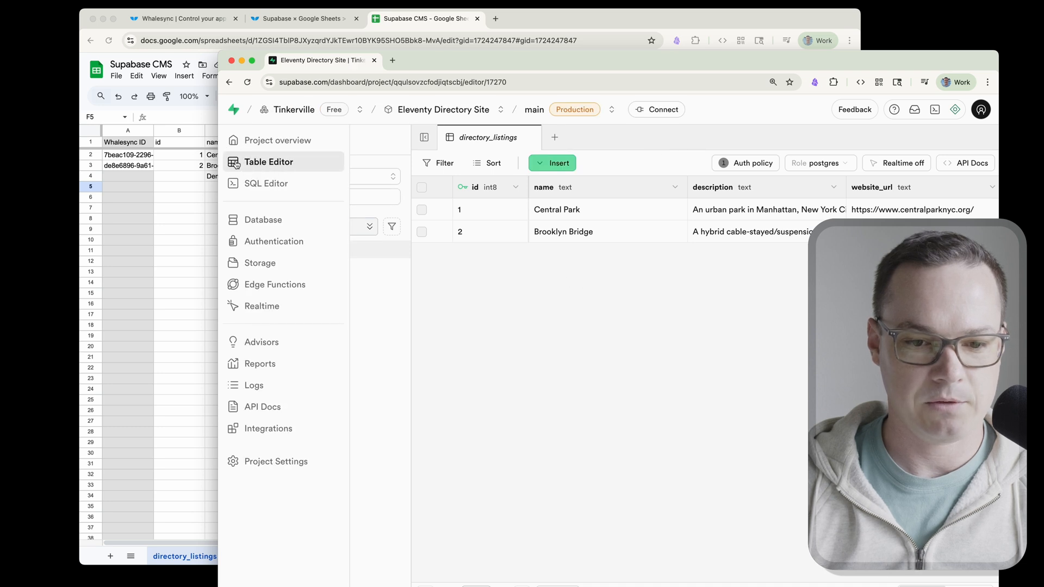
# Scan Google Sheets now and view the Create operation sending record 5 to Supabase.
pyautogui.click(424, 137)
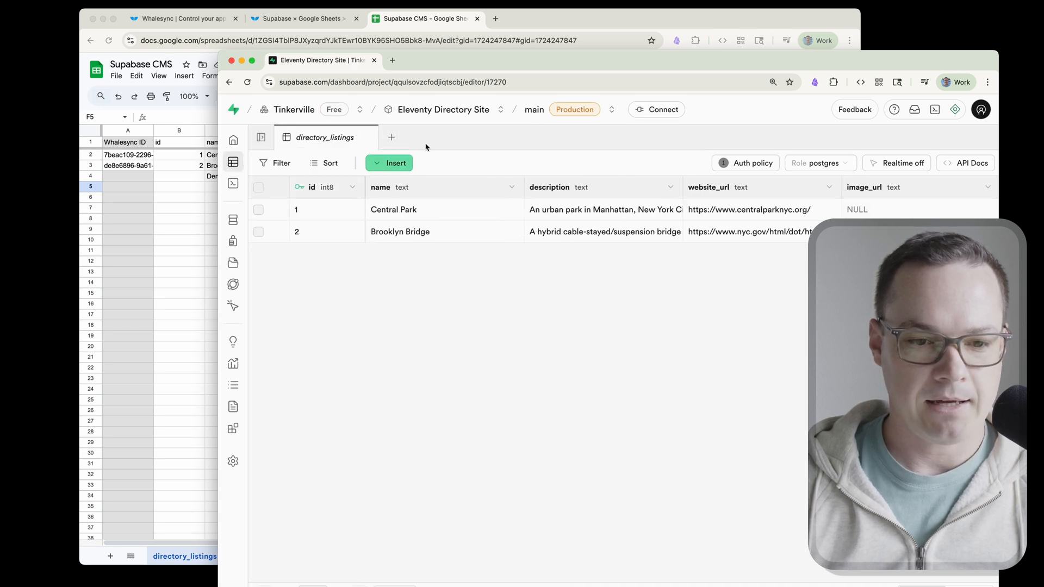
pyautogui.moveTo(580, 324)
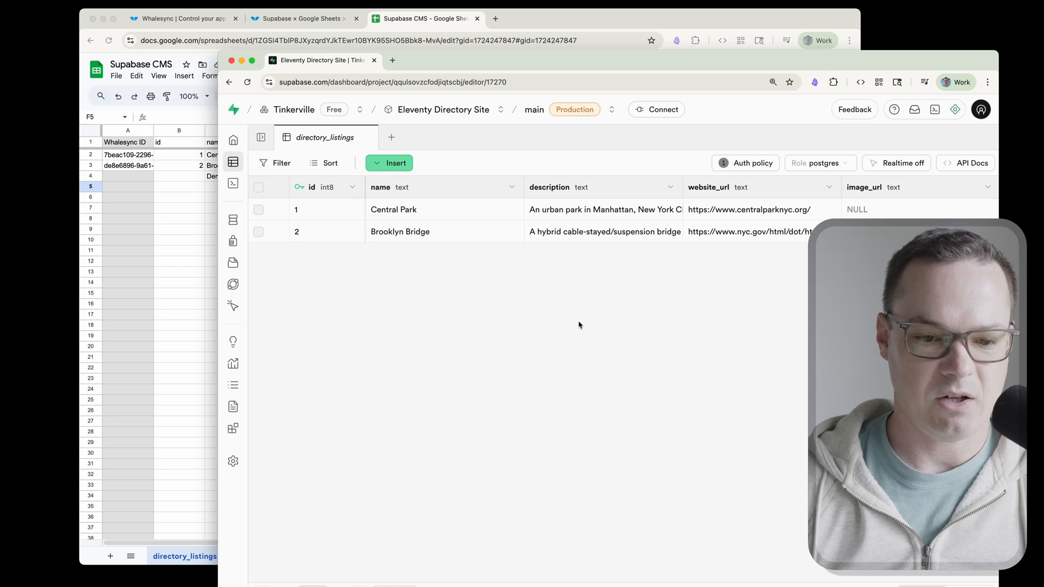
pyautogui.click(304, 18)
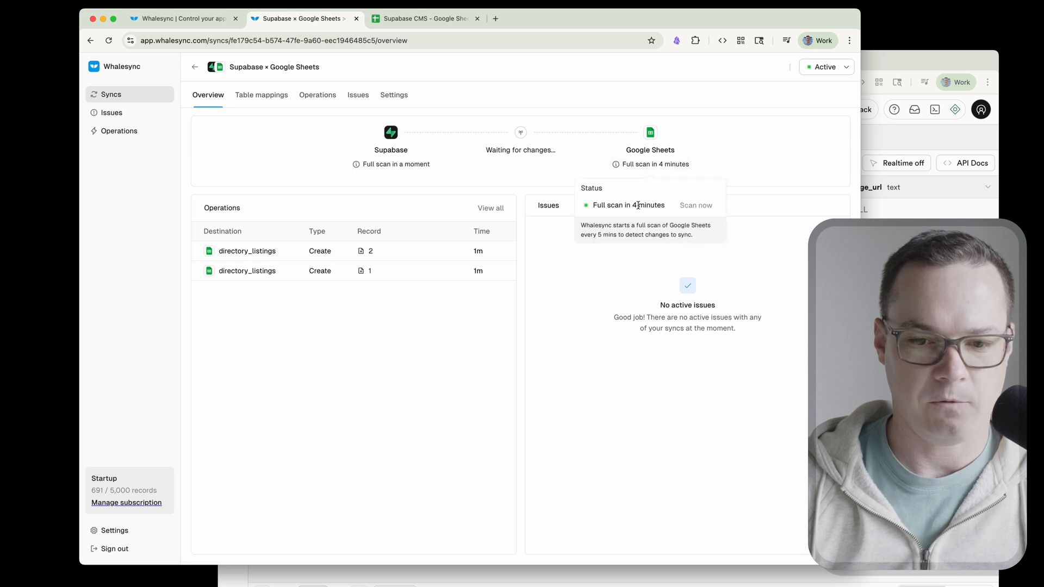
pyautogui.click(695, 205)
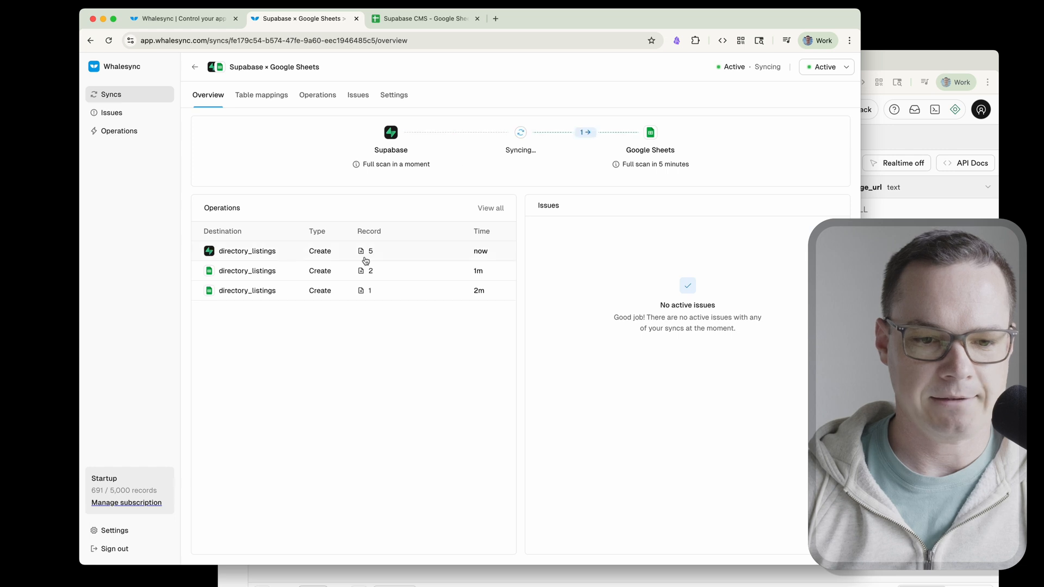
pyautogui.click(268, 251)
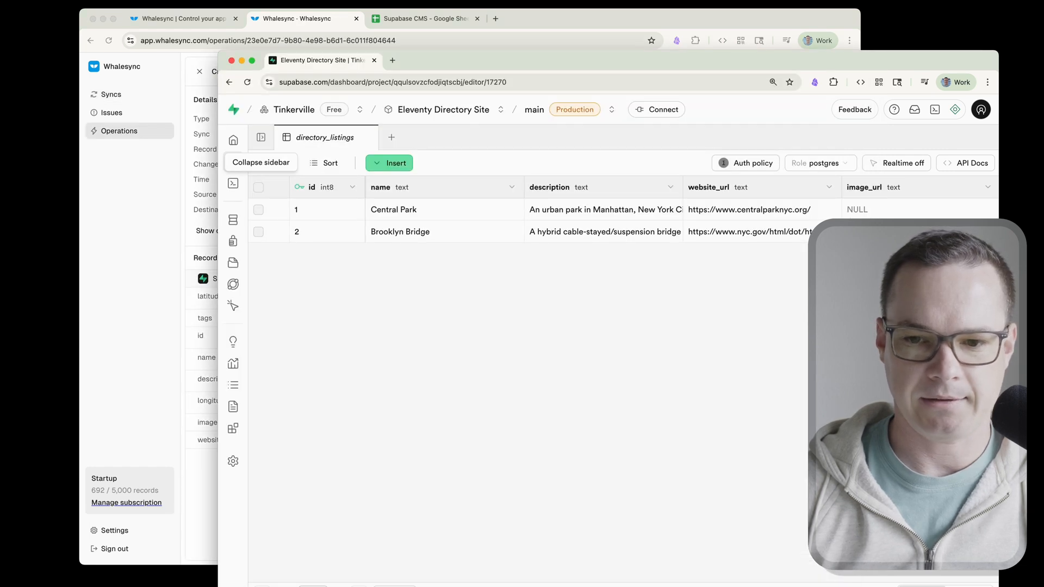
pyautogui.moveTo(750, 287)
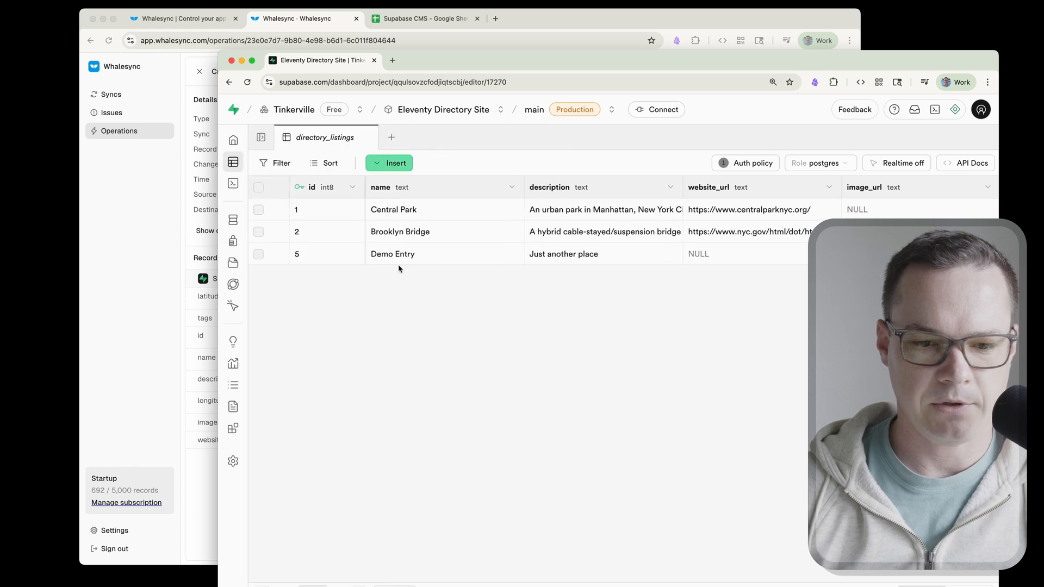
pyautogui.moveTo(562, 292)
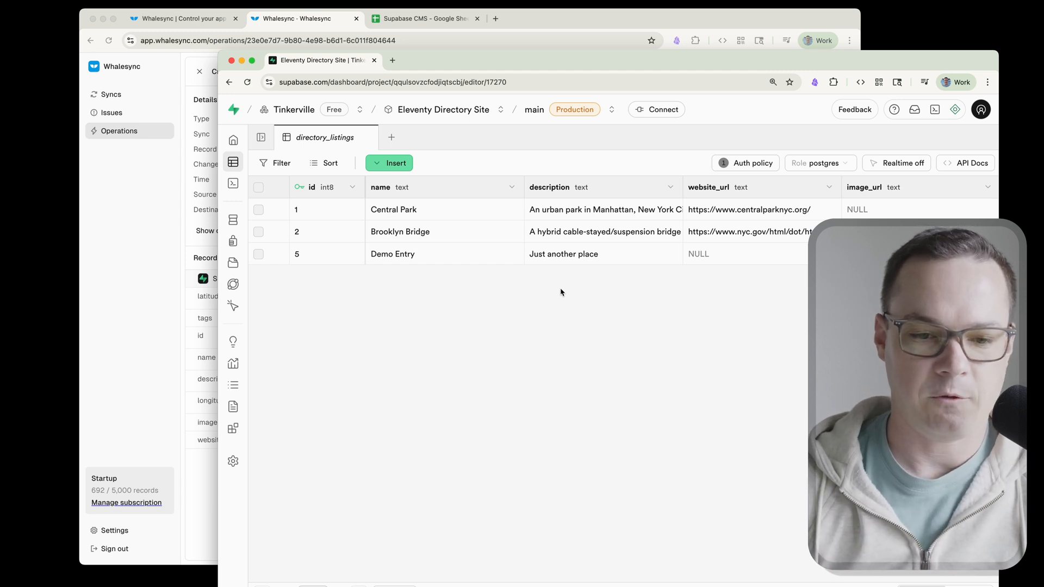
# Append 3 to Demo Entry's description and save new row 'Another' with description 'Nothing to say'.
pyautogui.doubleClick(563, 253)
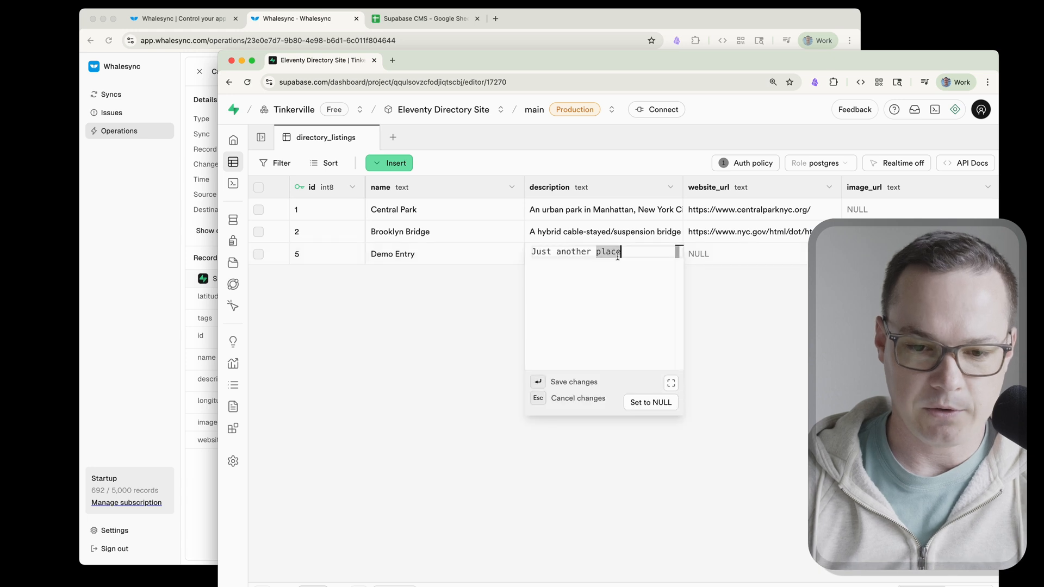
pyautogui.write('3')
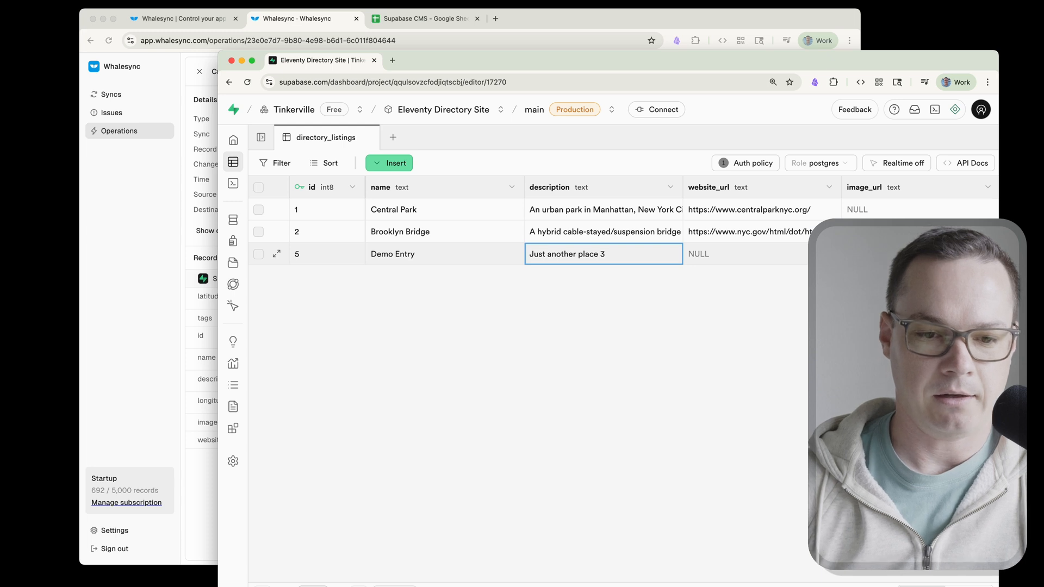
pyautogui.click(389, 163)
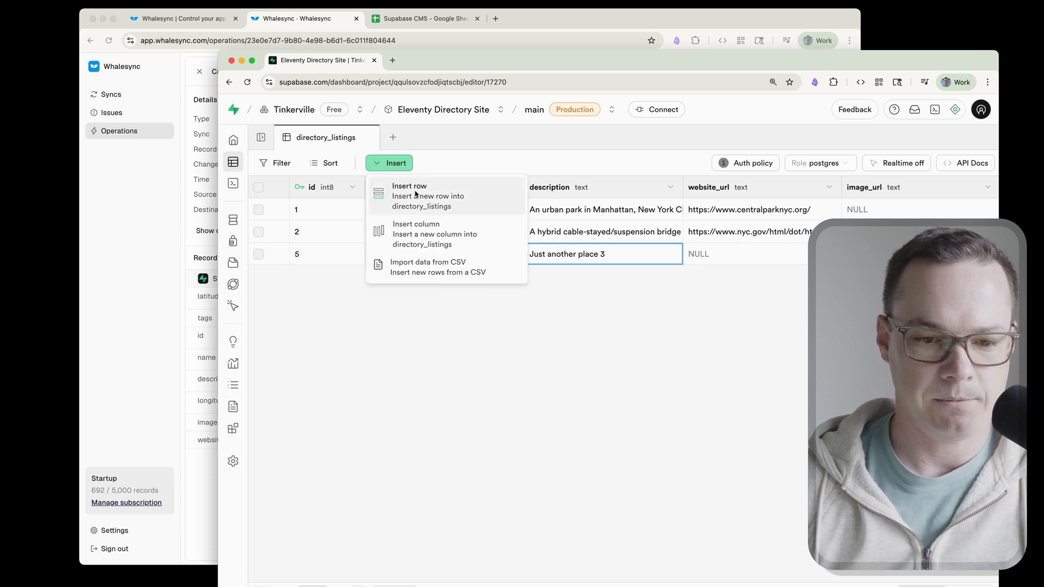
pyautogui.click(409, 186)
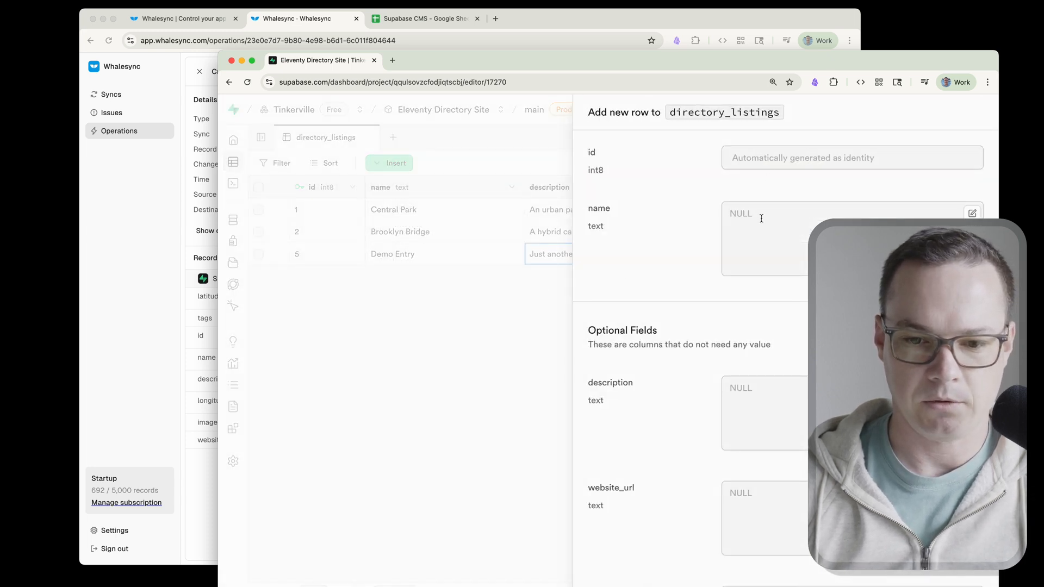
pyautogui.write('Another Row')
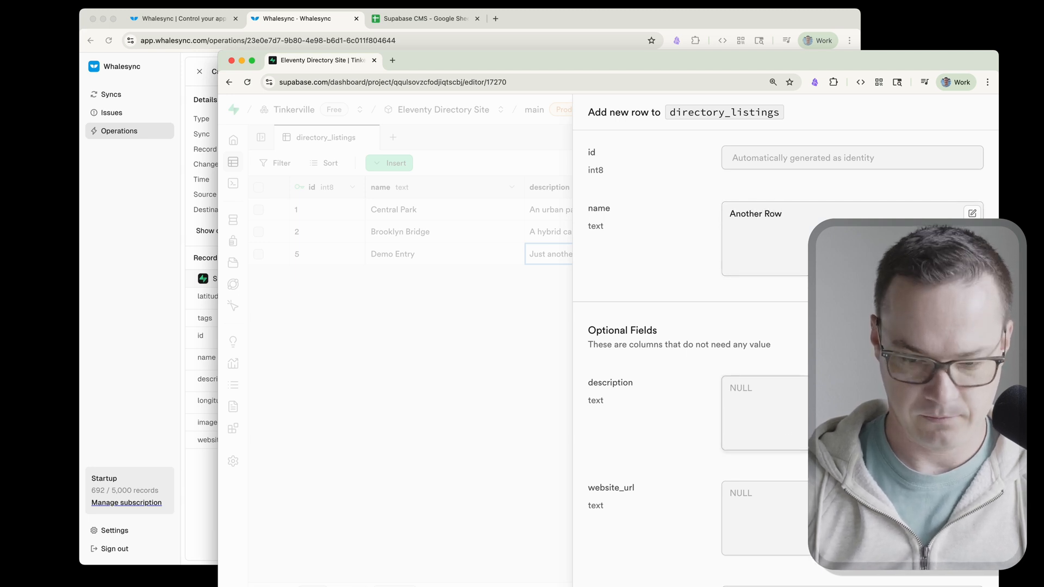
pyautogui.write('Nothing to say reall')
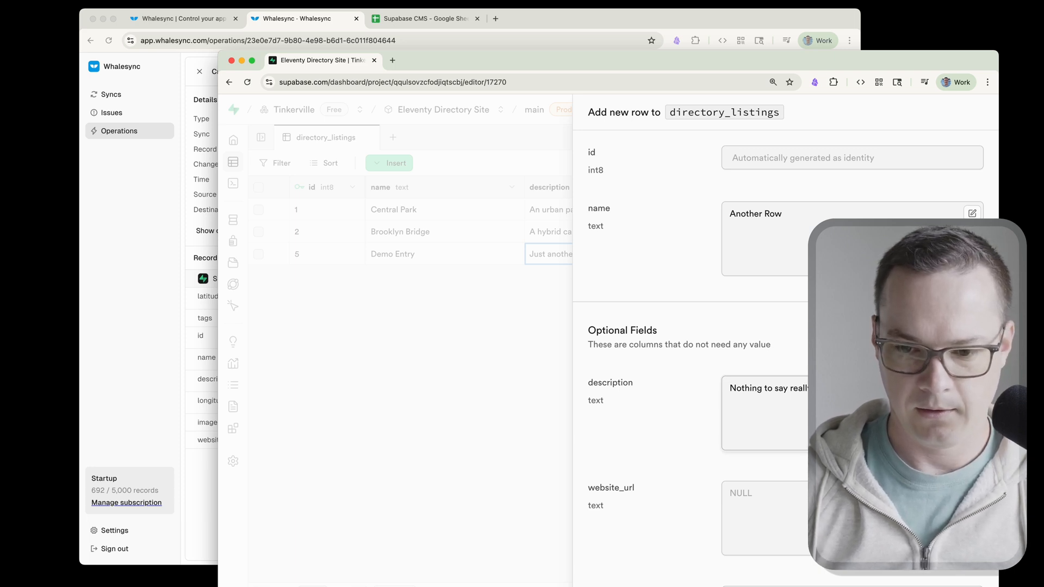
pyautogui.scroll(-3)
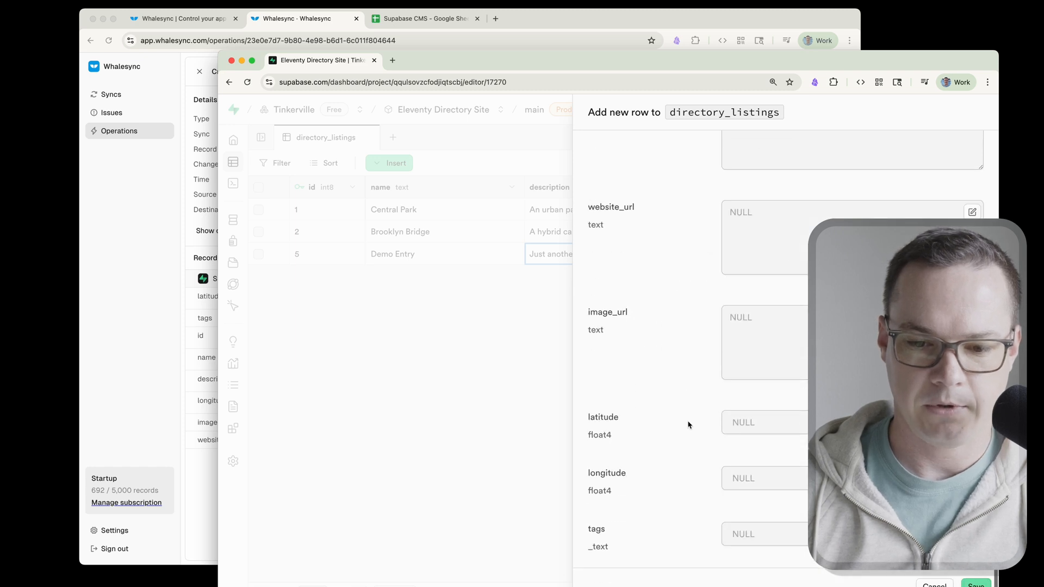
pyautogui.click(975, 584)
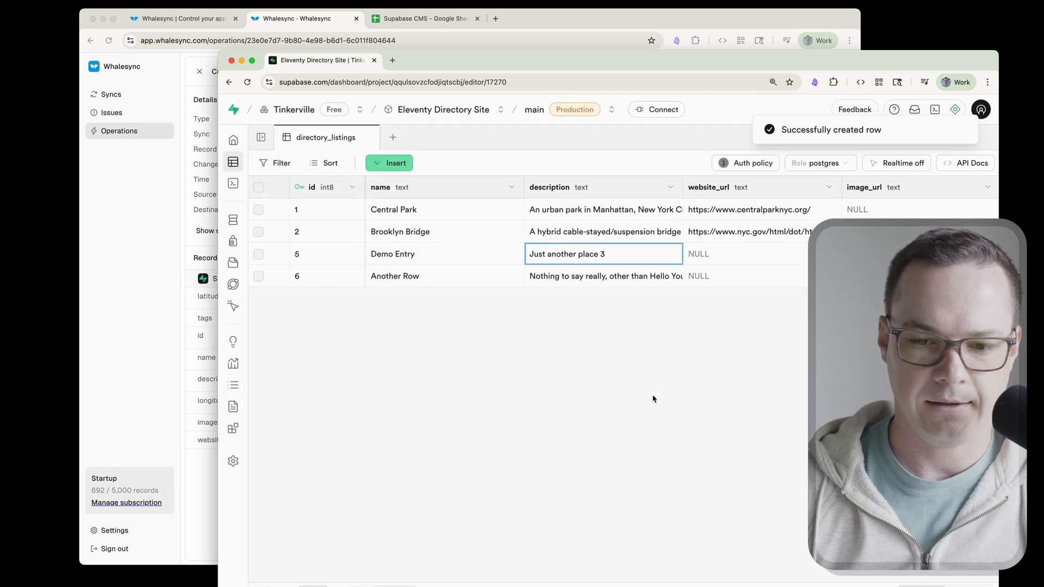
pyautogui.moveTo(563, 286)
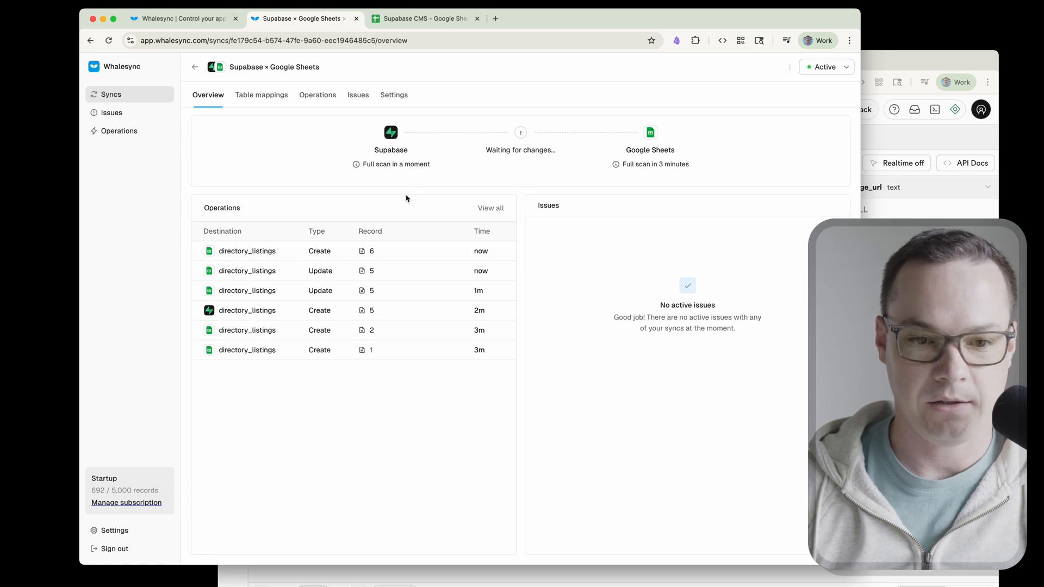
# Check Google Sheets for Another Row and the updated description, then go to the Whalesync homepage.
pyautogui.click(427, 18)
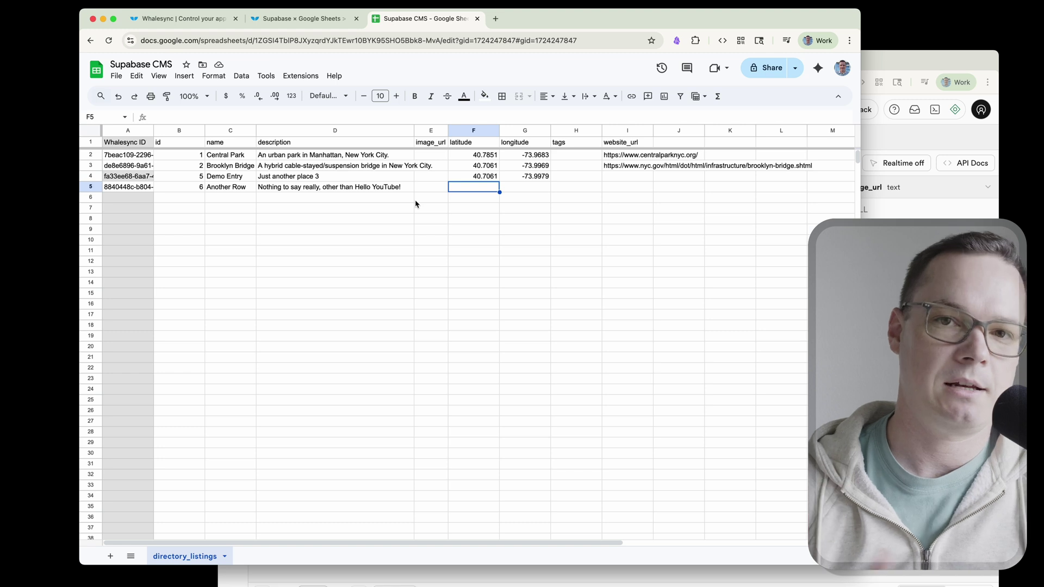
pyautogui.moveTo(252, 165)
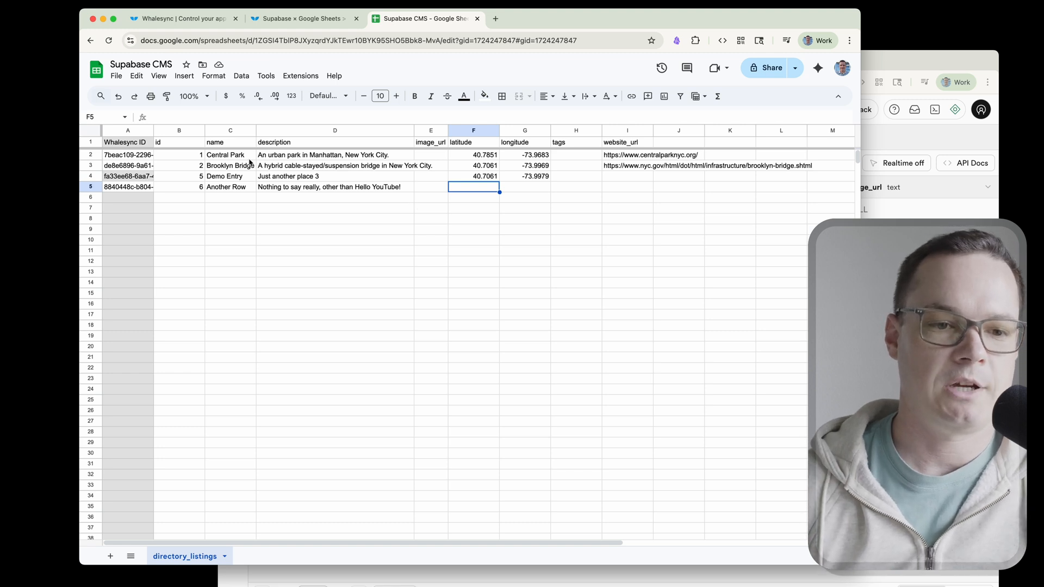
pyautogui.click(185, 18)
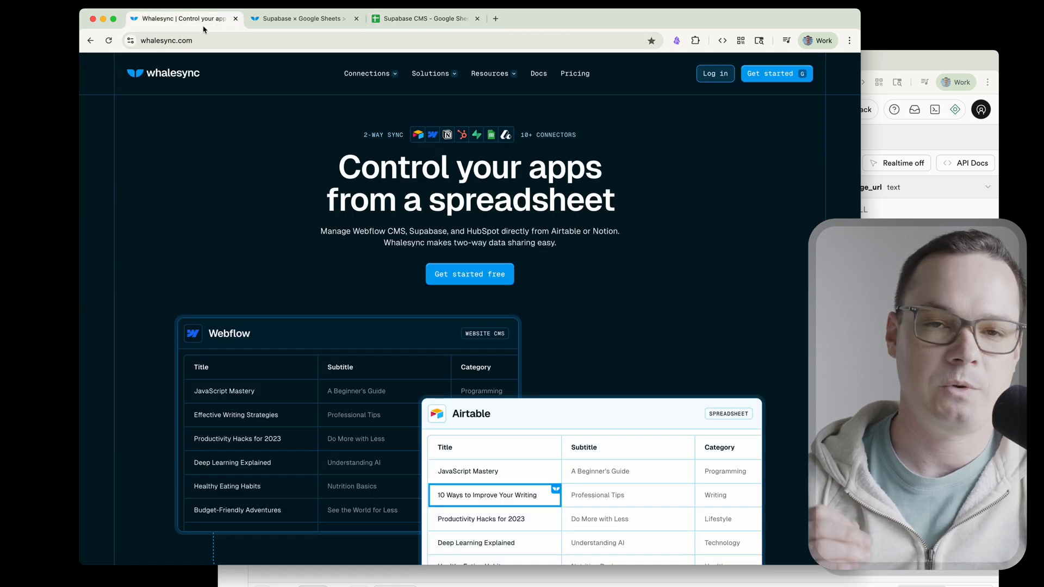